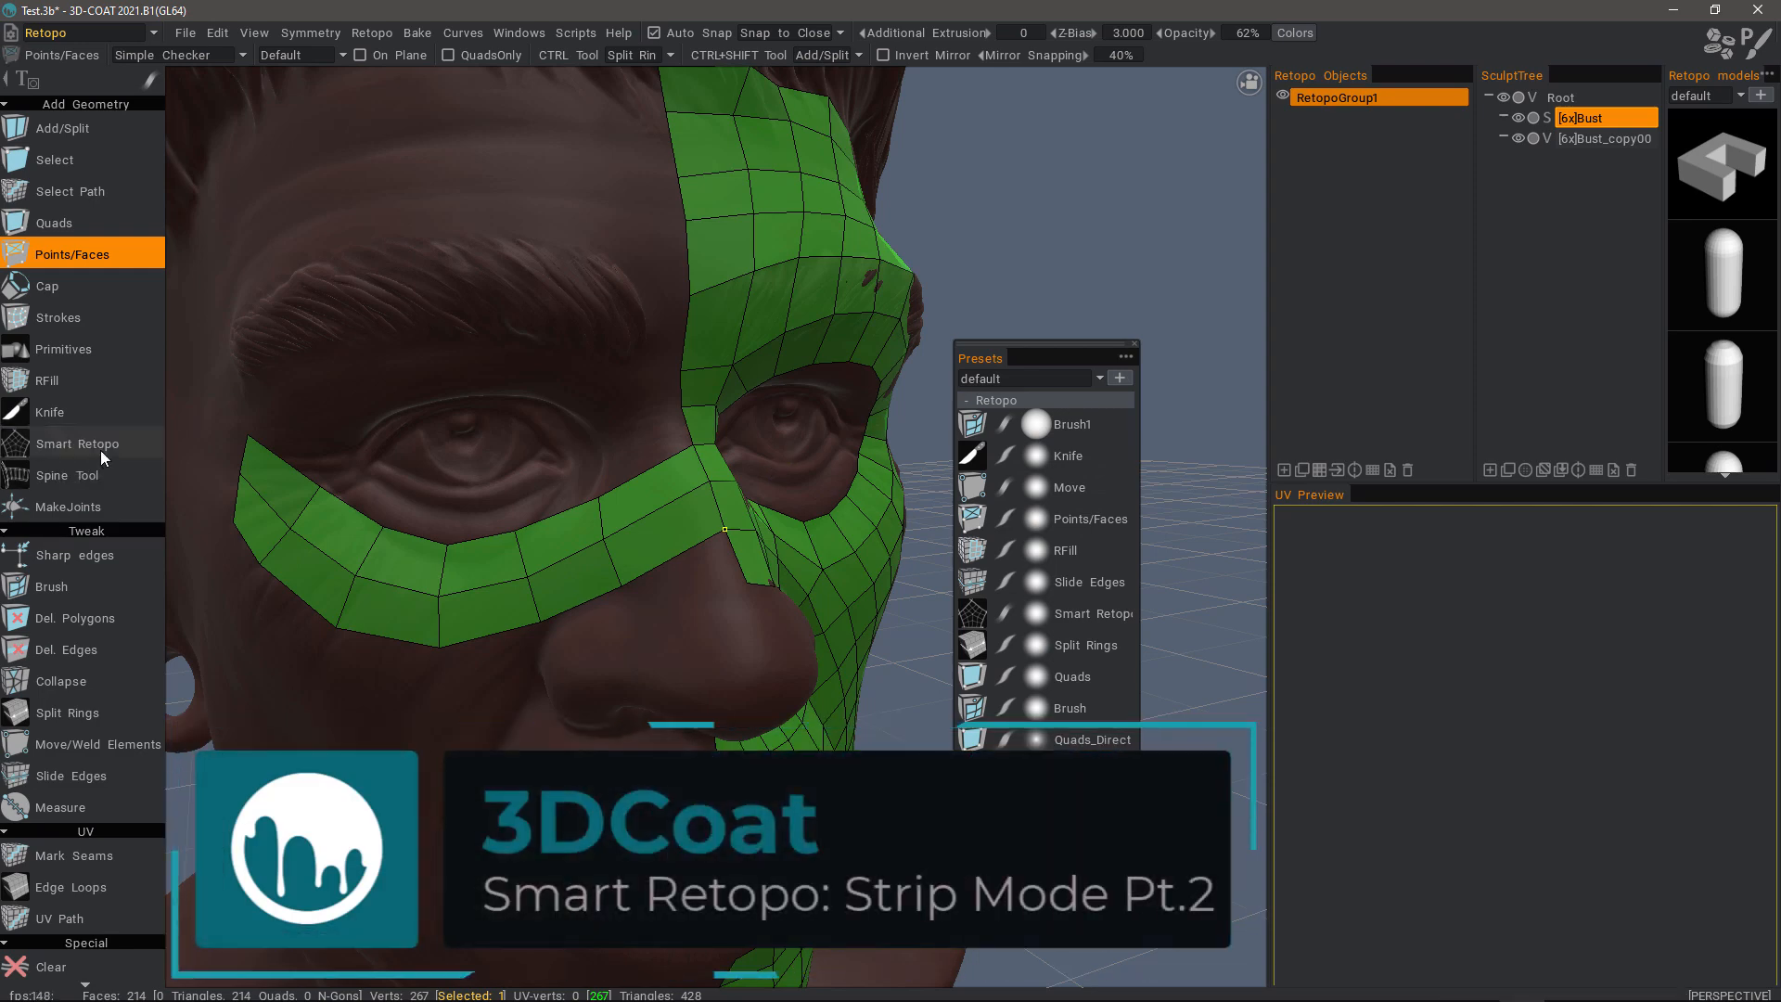
# Step: Switch to Smart Retopo strips growing from the middle to build the eyebrow strip
pyautogui.click(77, 443)
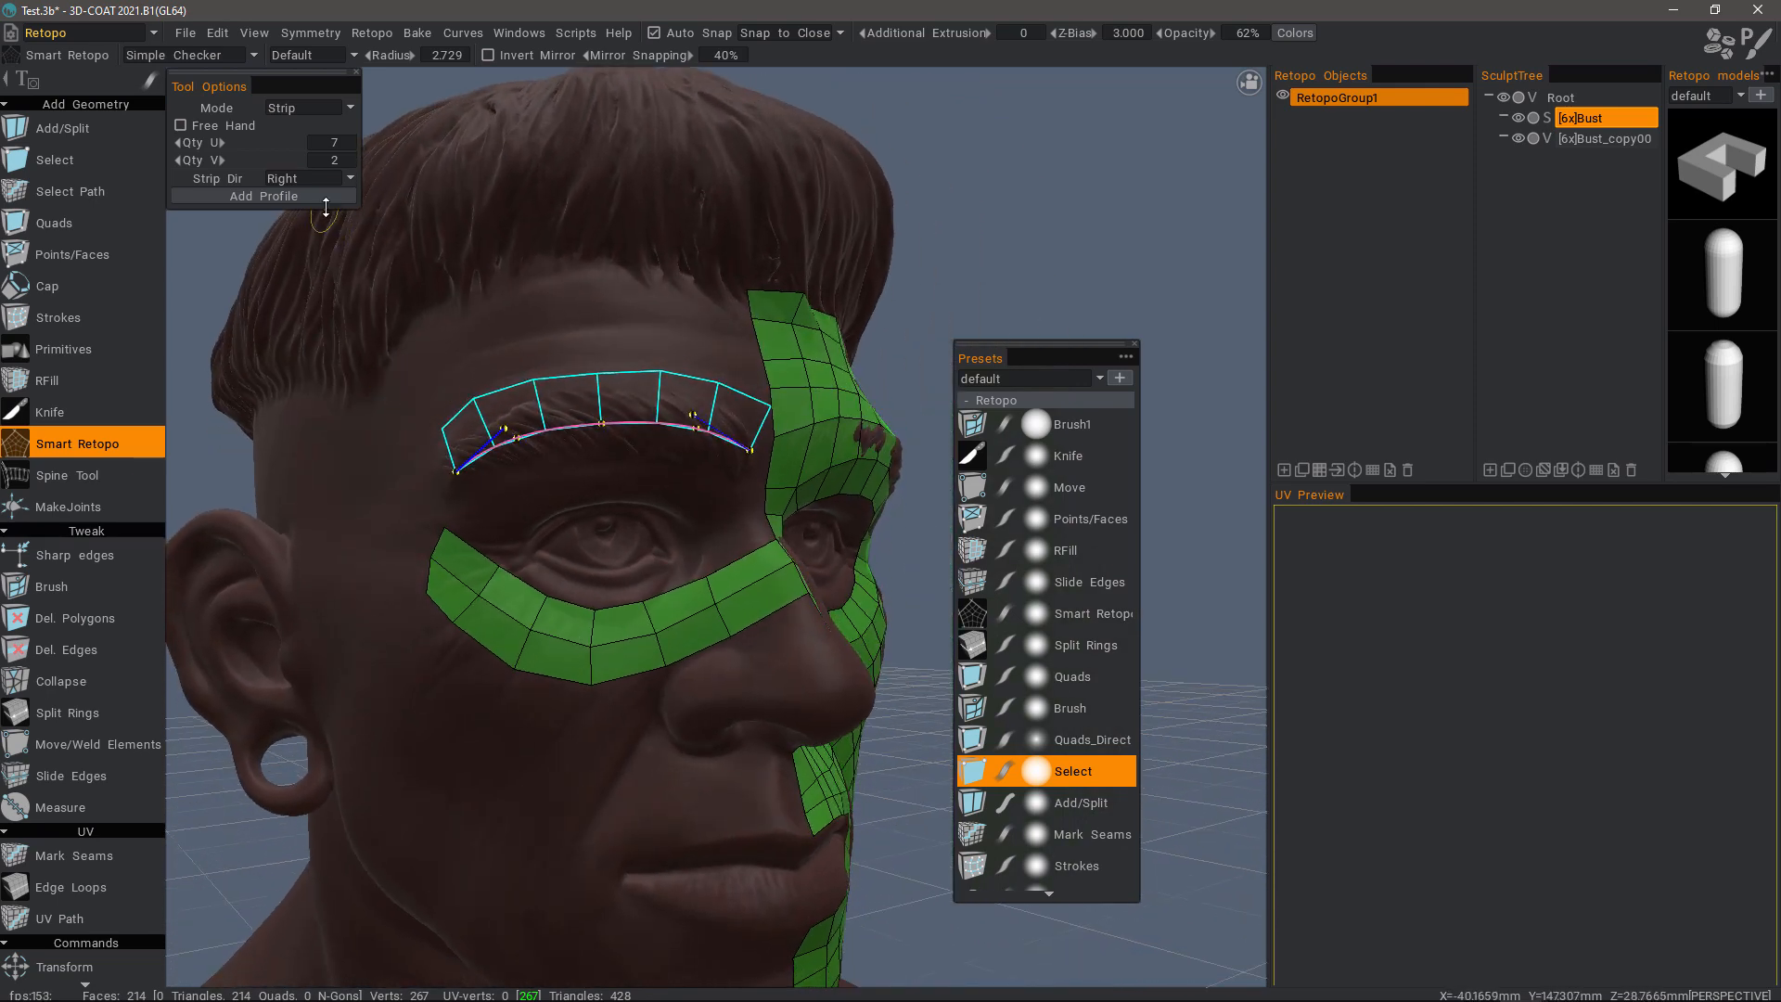
pyautogui.click(302, 178)
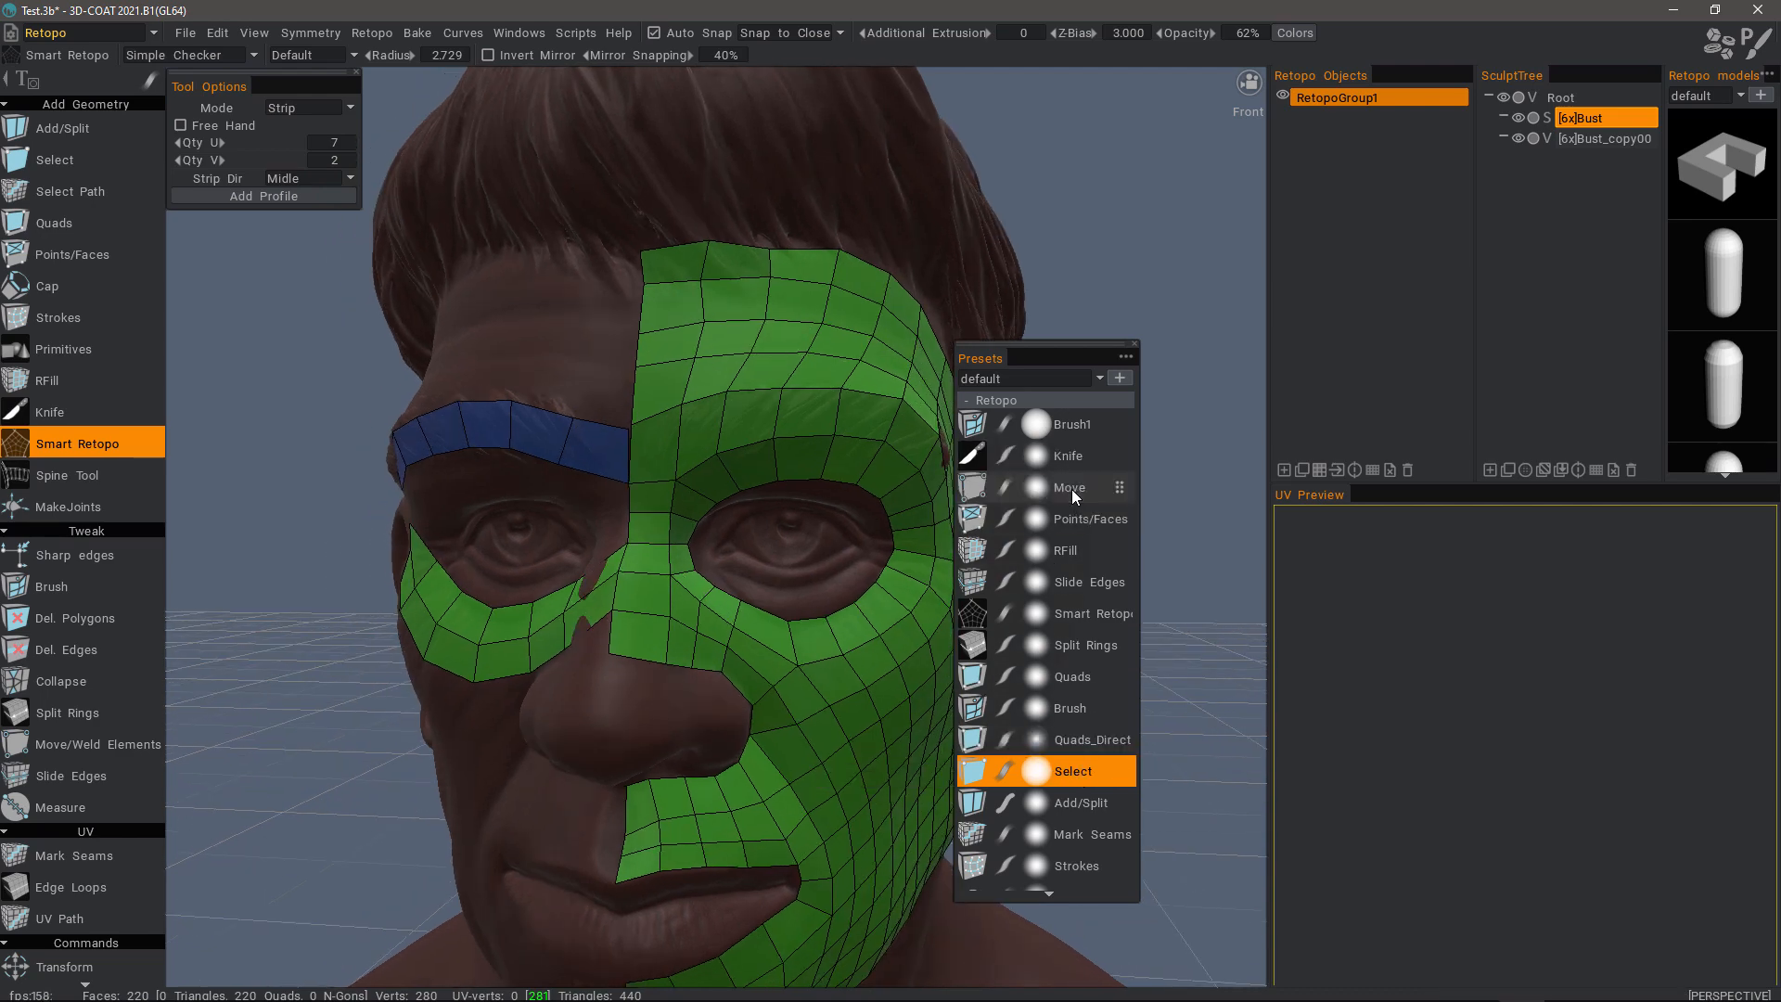
# Step: Drag the brow strip's vertices over the eyebrow with Move/Weld Elements, then resume Smart Retopo
pyautogui.click(1068, 486)
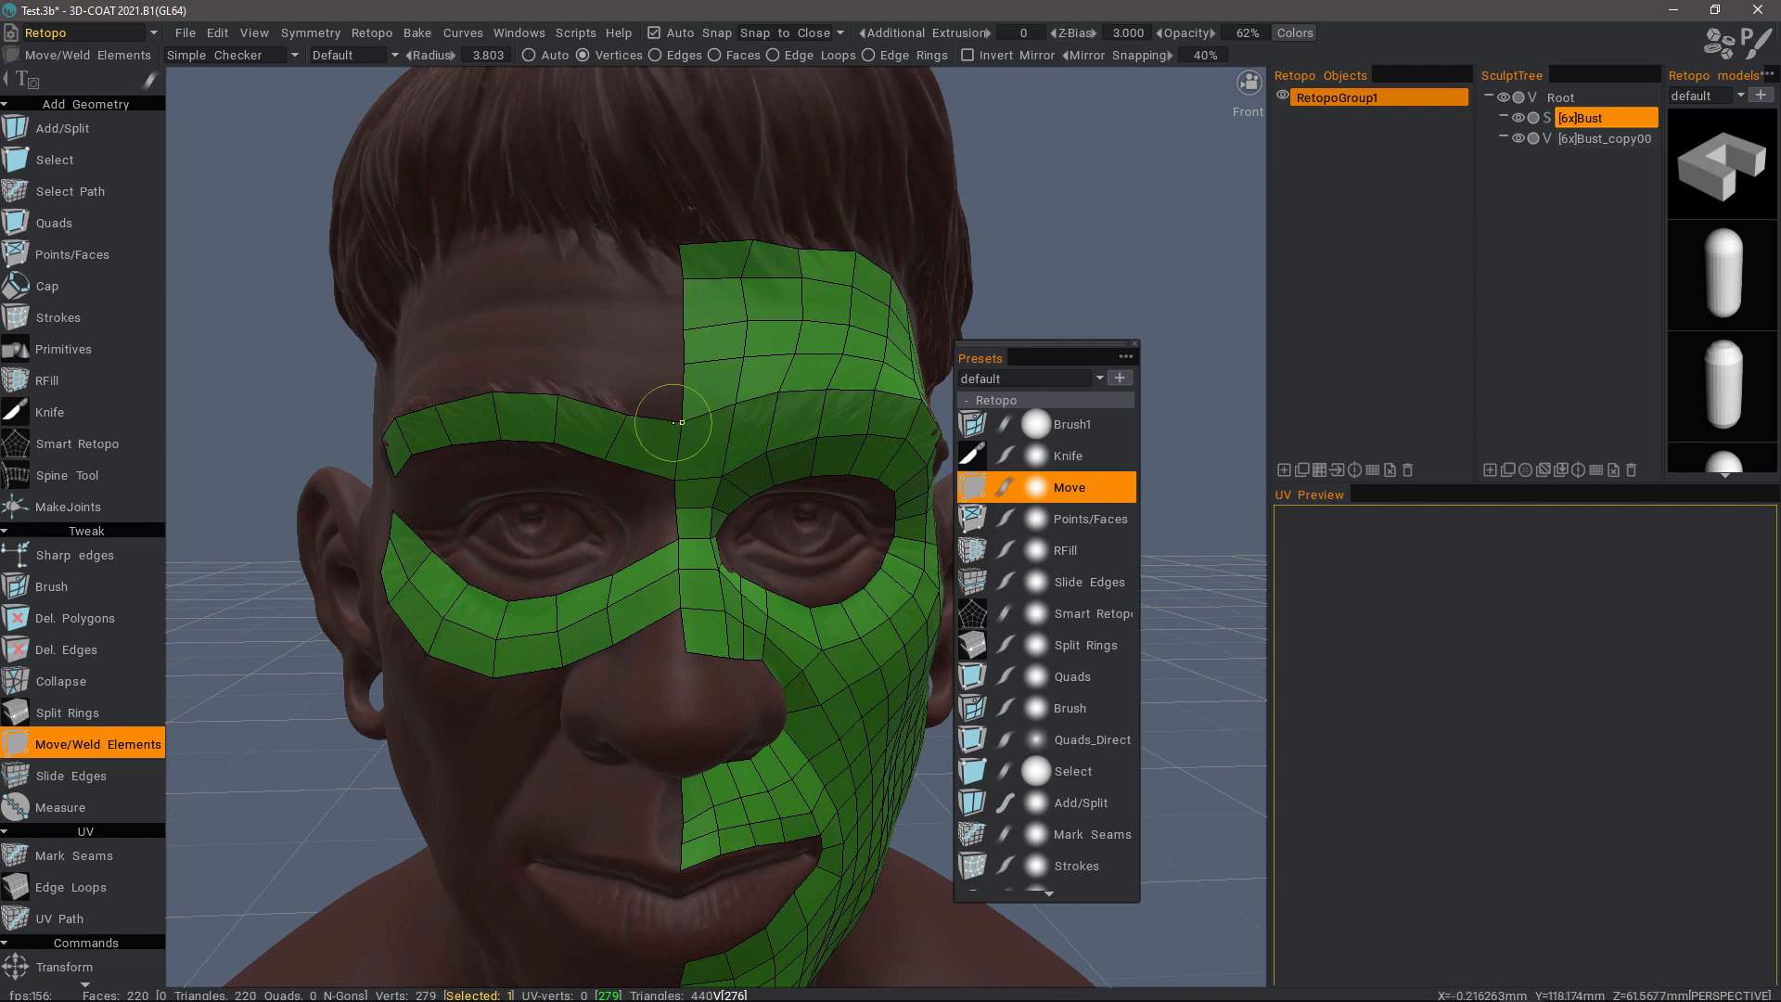
pyautogui.moveTo(676, 420); pyautogui.dragTo(693, 423)
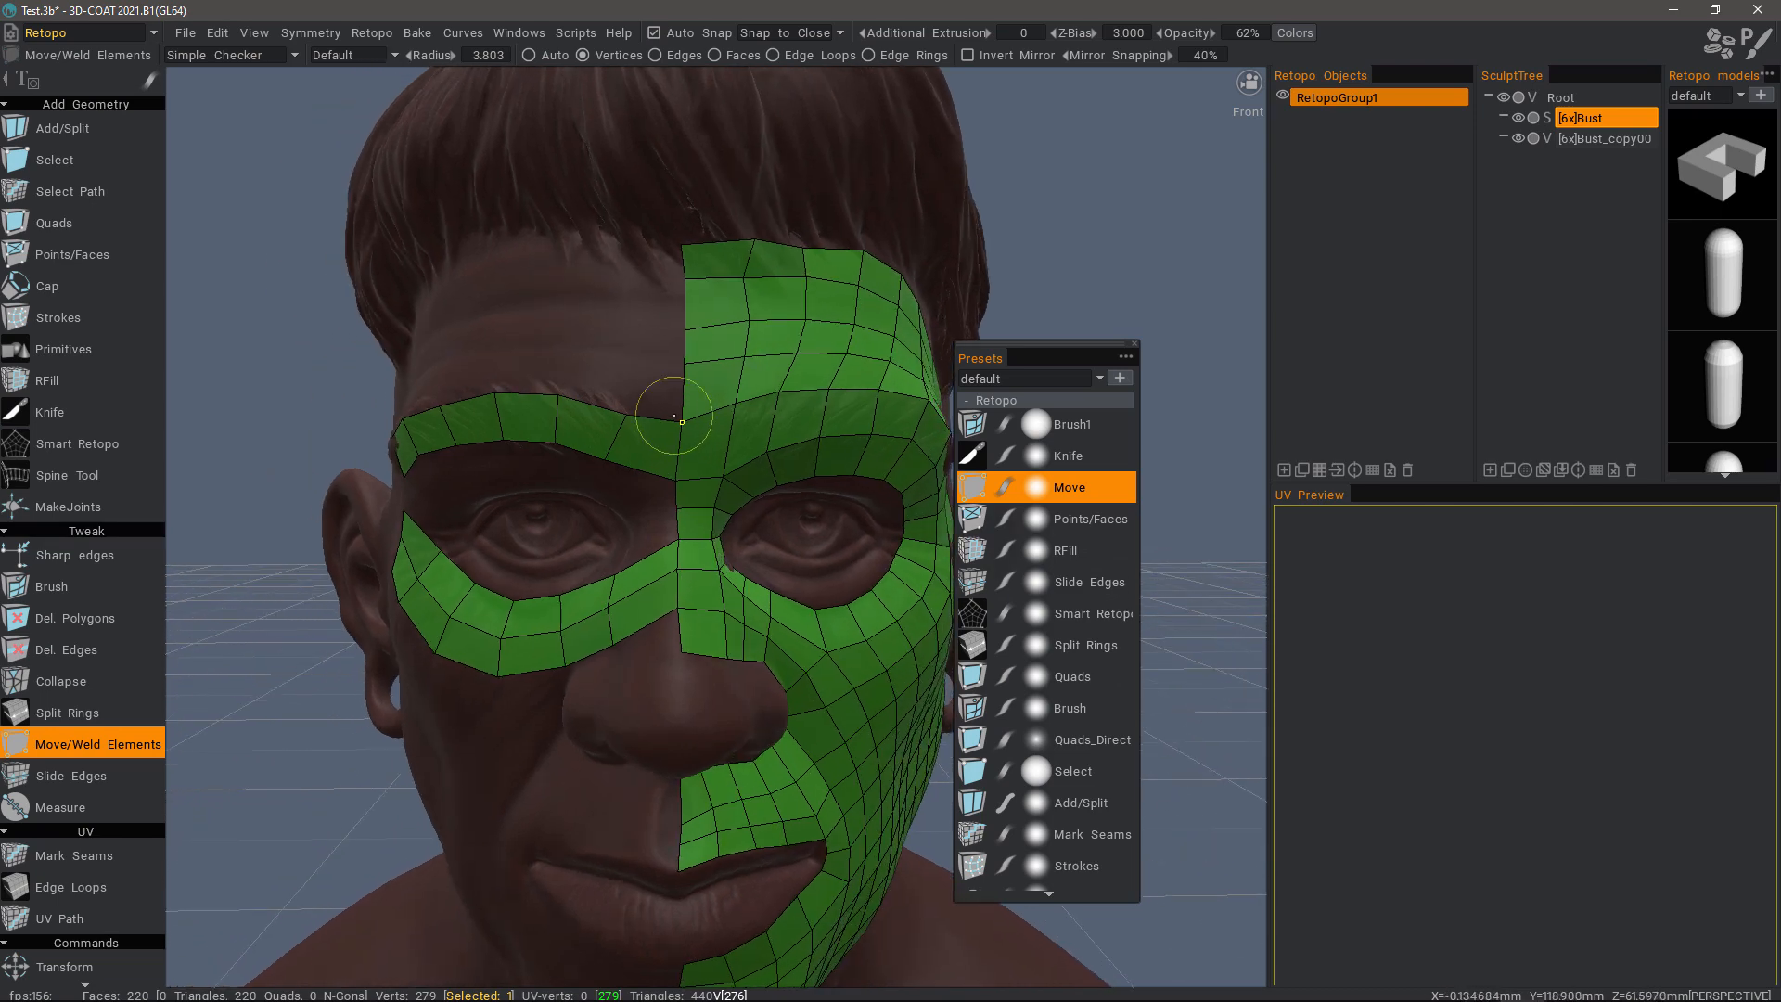
pyautogui.click(77, 443)
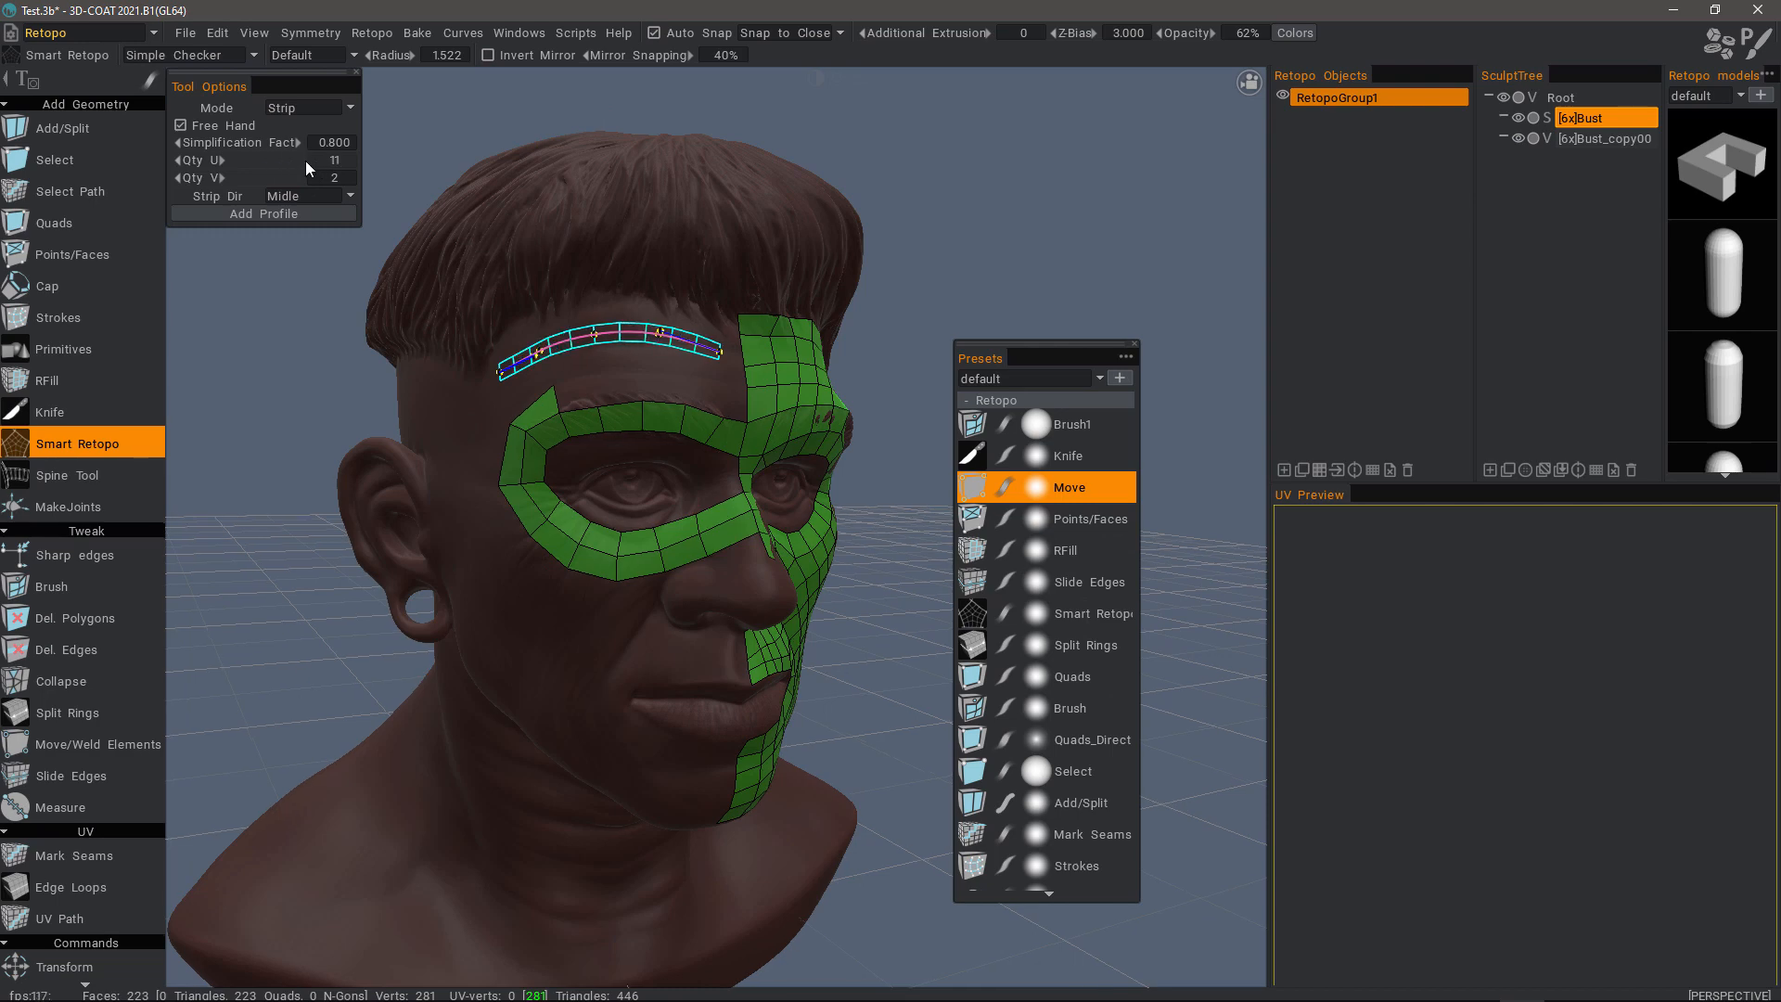
# Step: Trace a freehand curve along the eyebrow for the five-row quad patch
pyautogui.moveTo(330, 160); pyautogui.dragTo(284, 161)
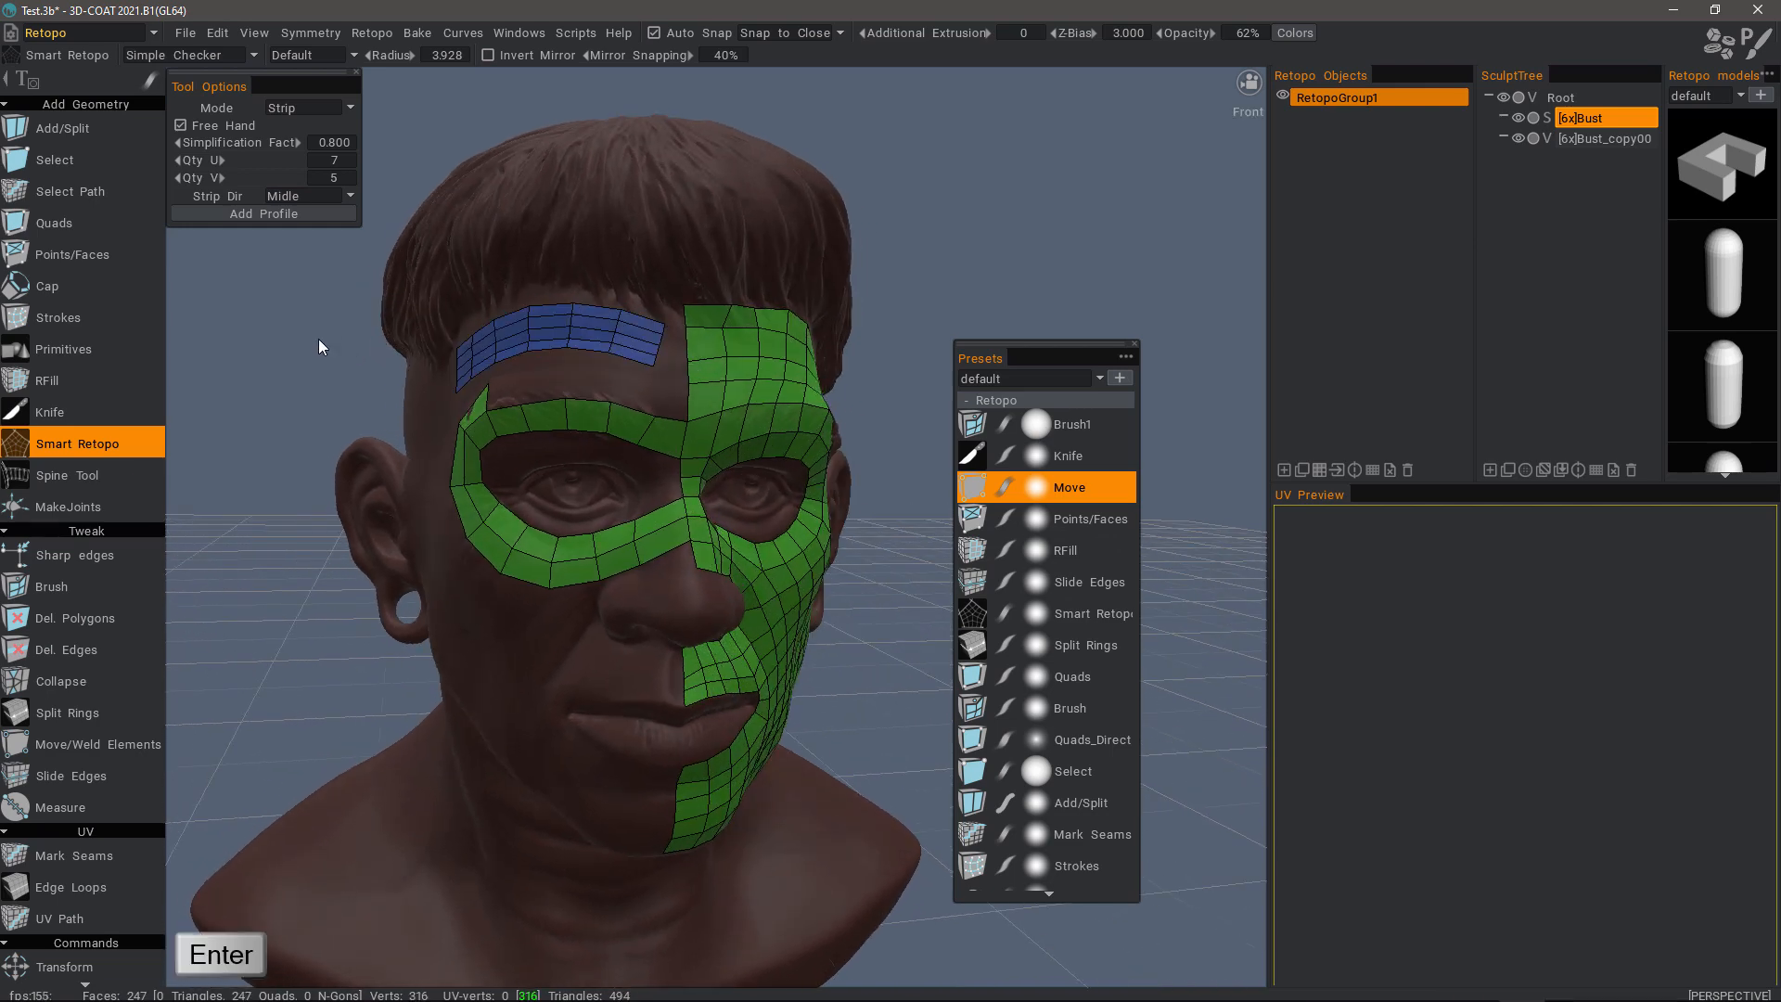
pyautogui.click(54, 159)
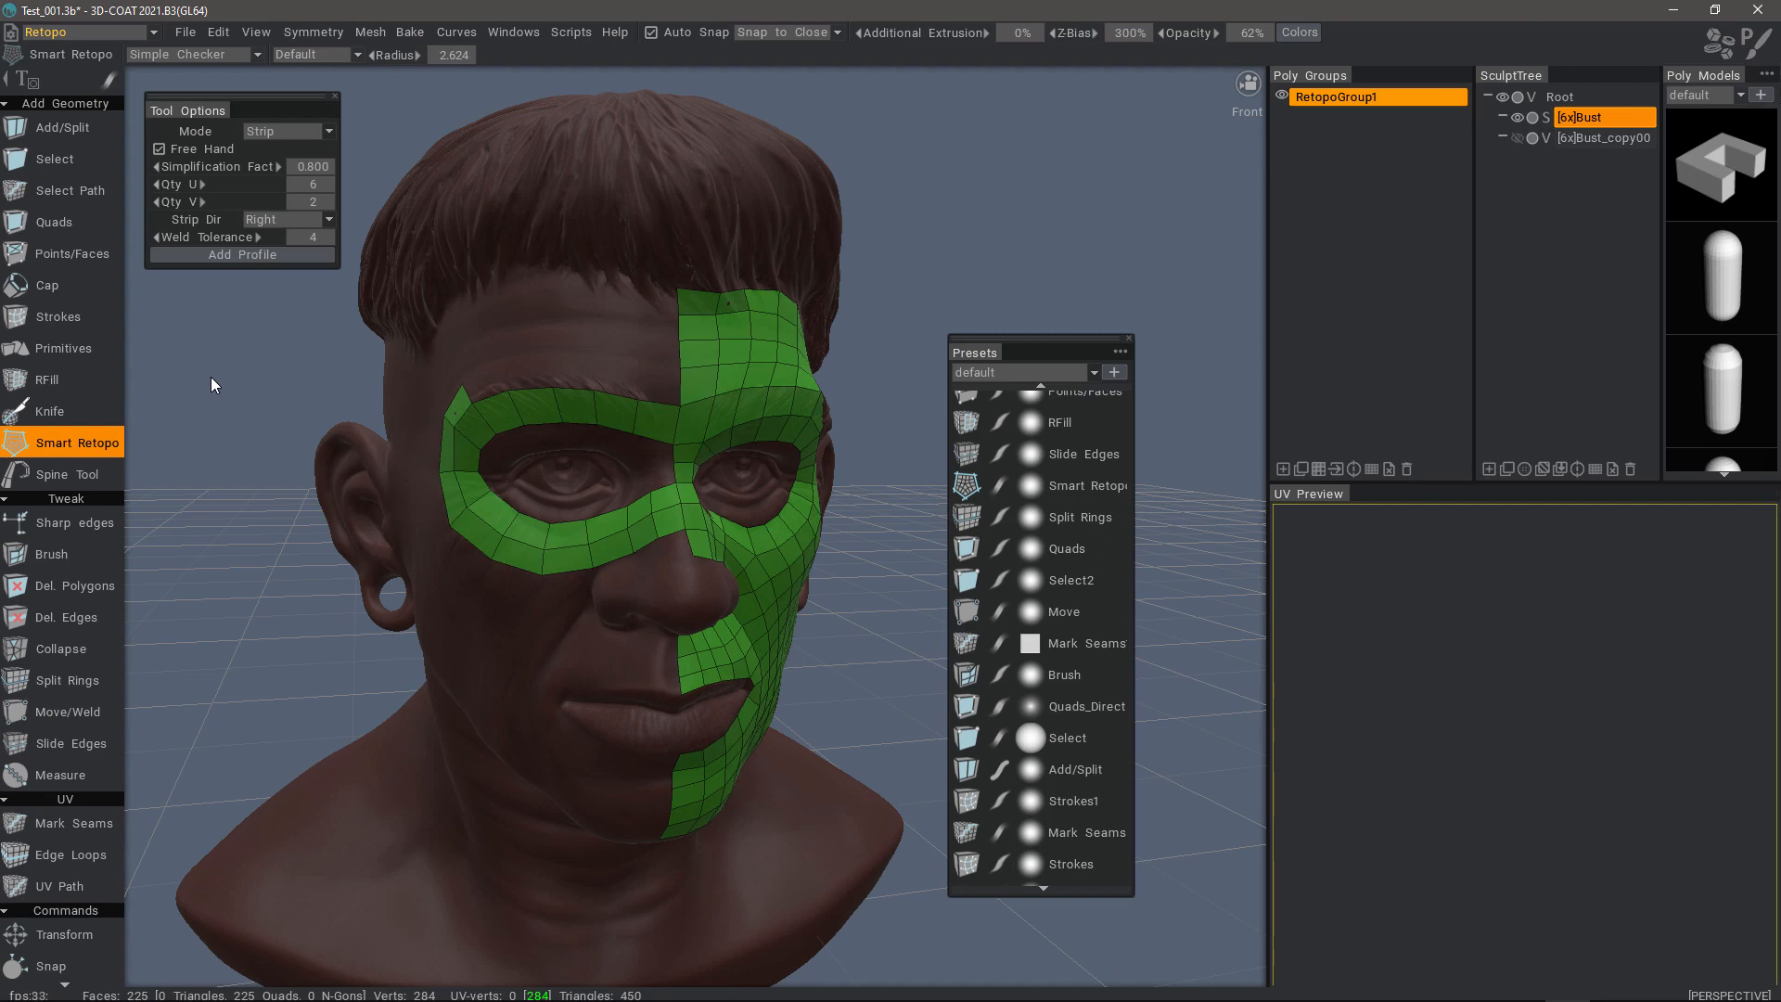
pyautogui.moveTo(536, 316)
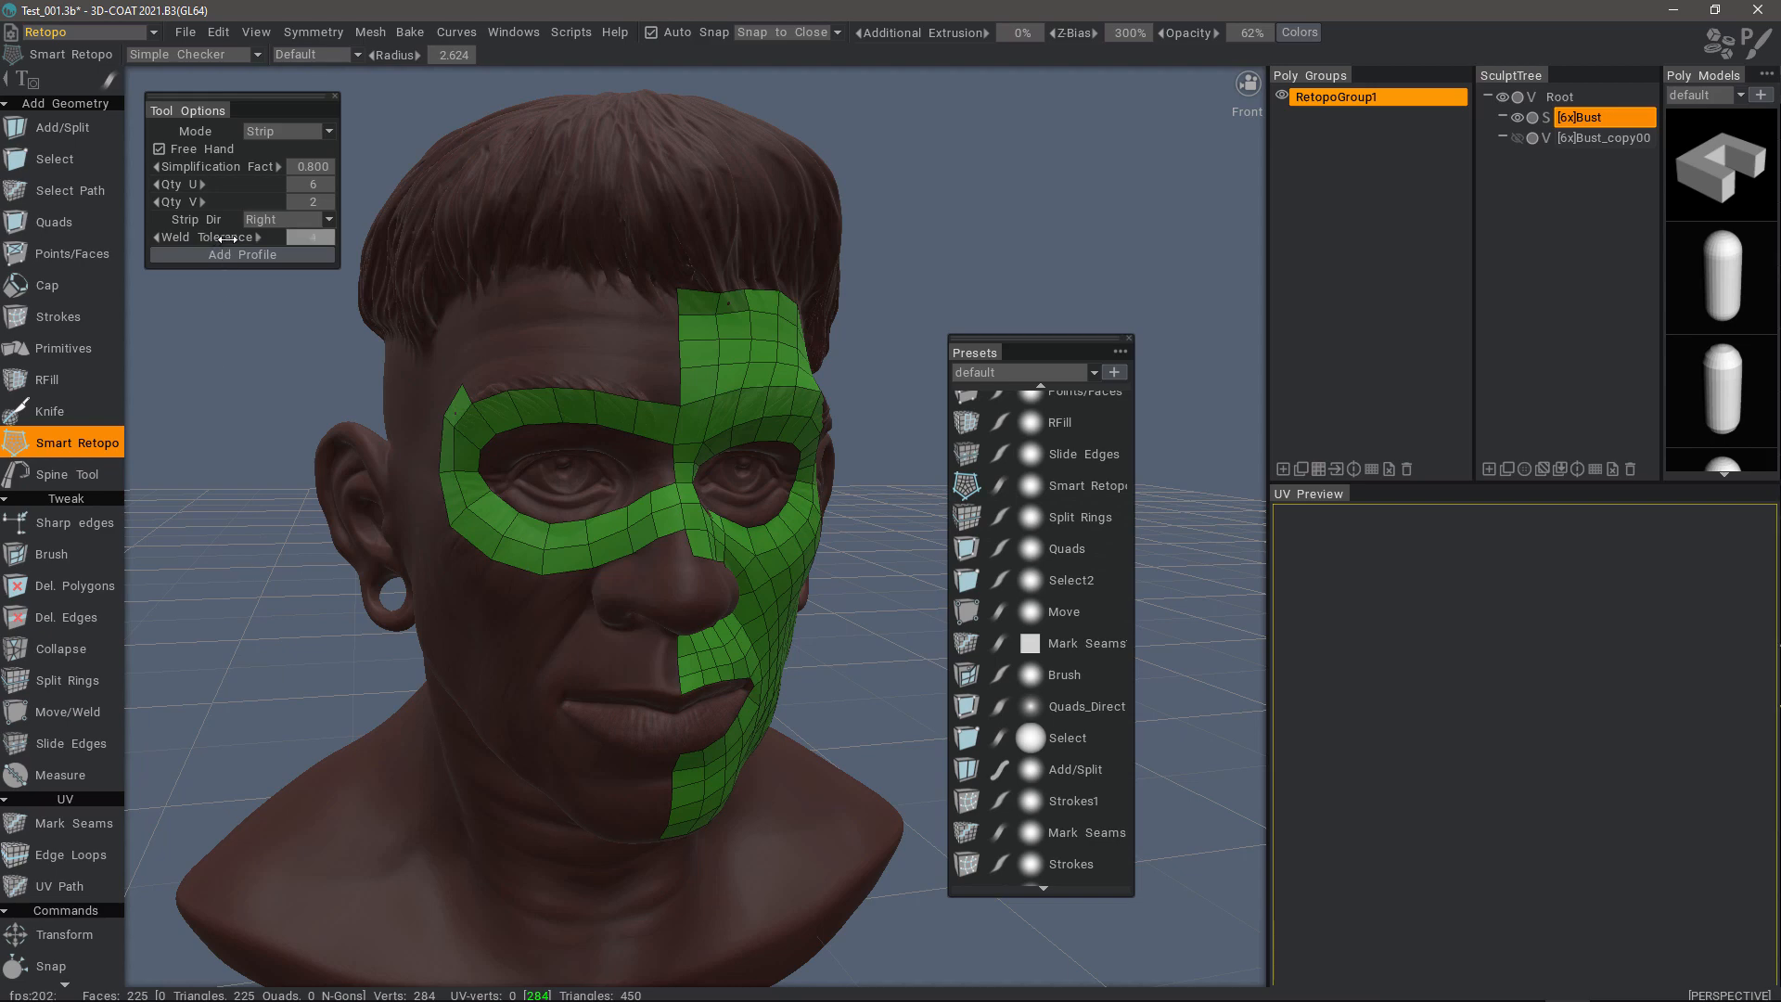
pyautogui.moveTo(272, 243)
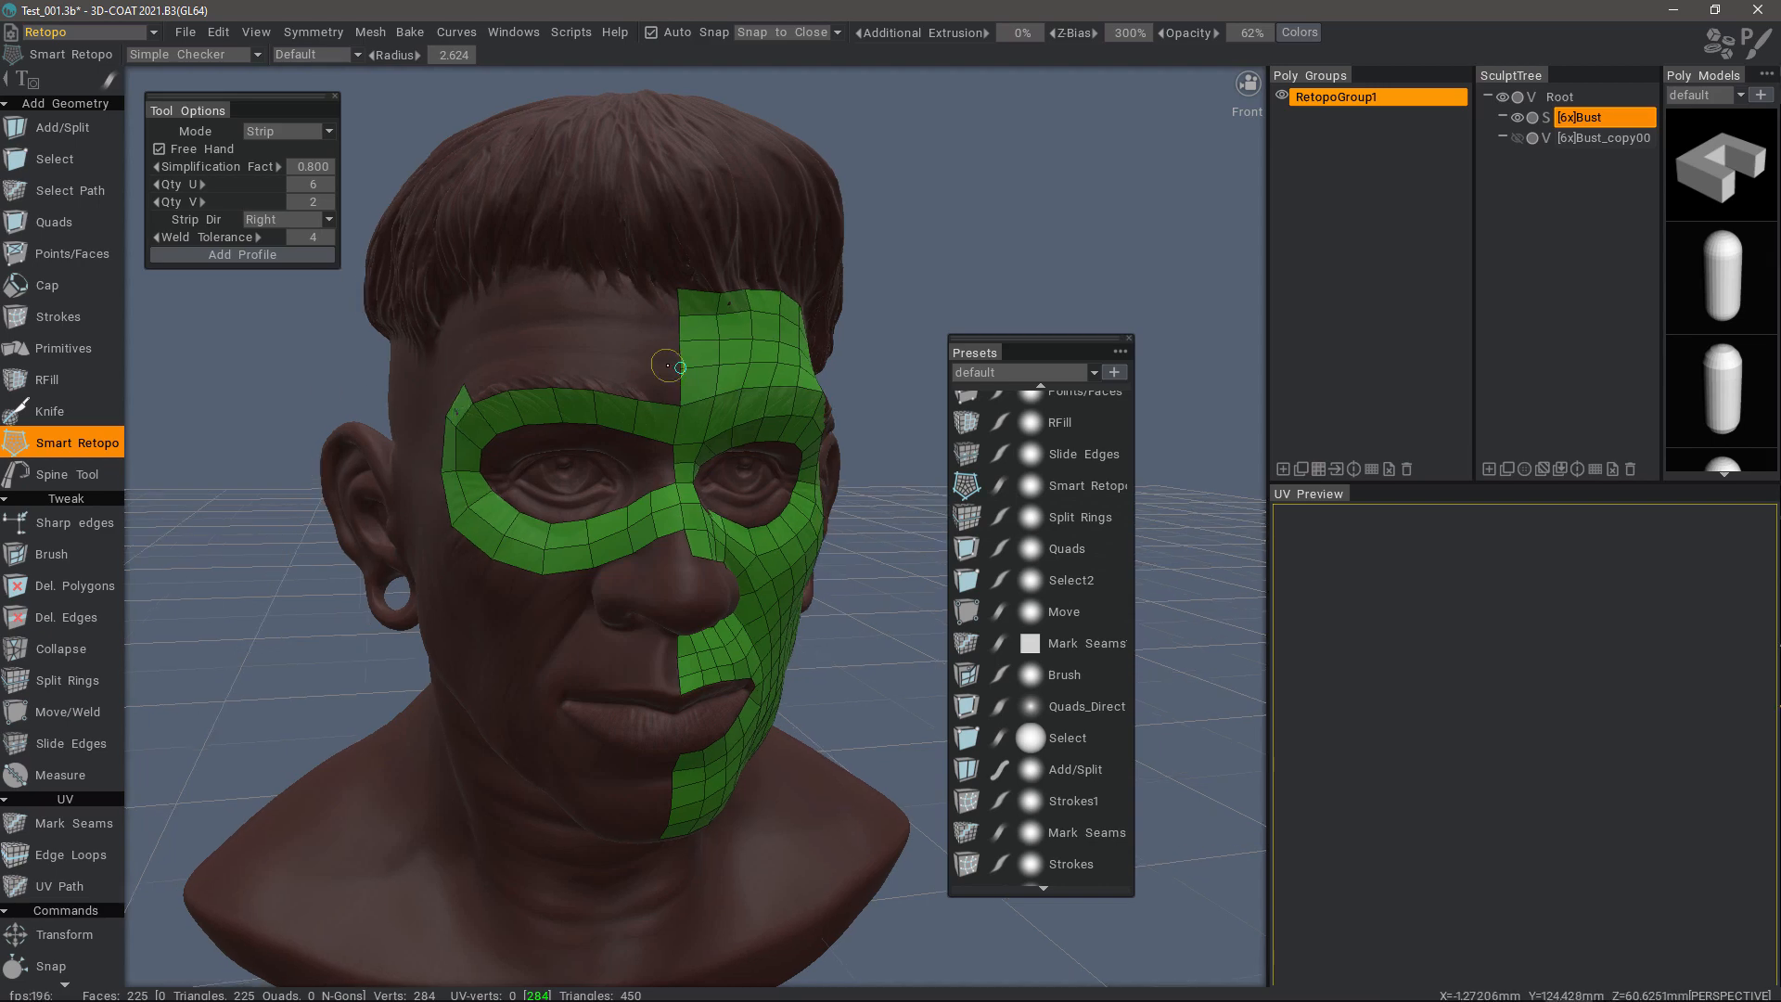
pyautogui.moveTo(682, 454); pyautogui.dragTo(834, 598)
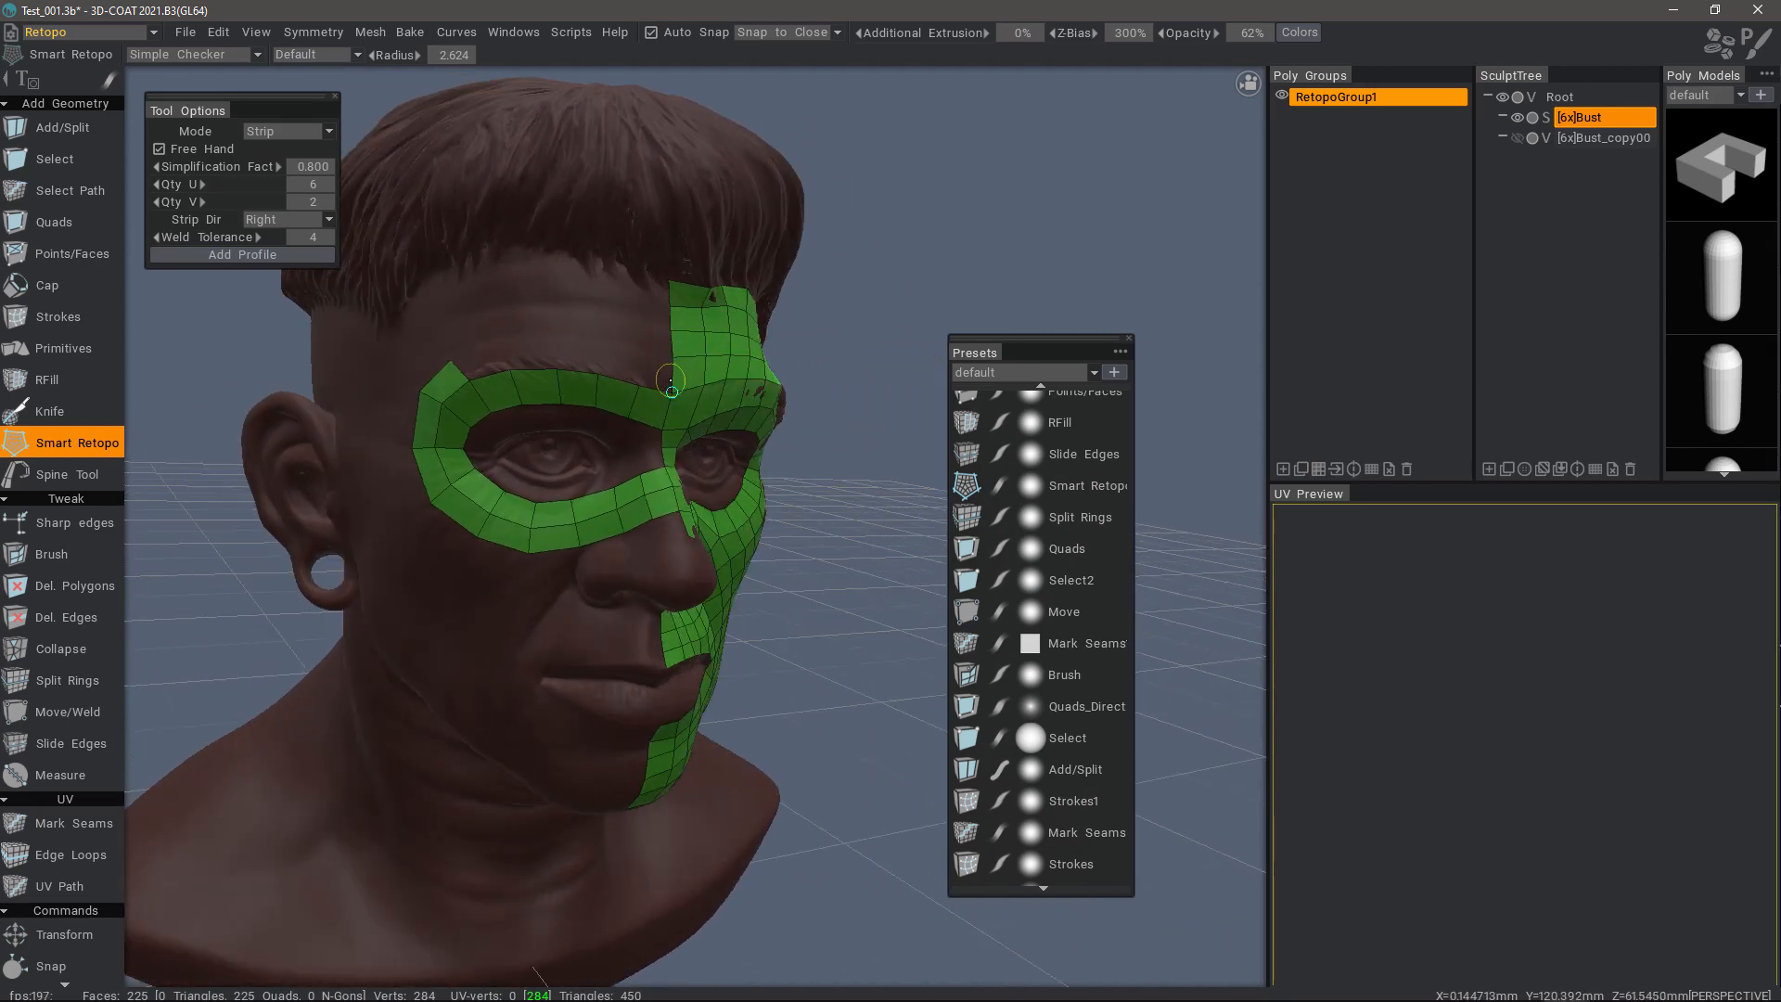
pyautogui.moveTo(472, 369)
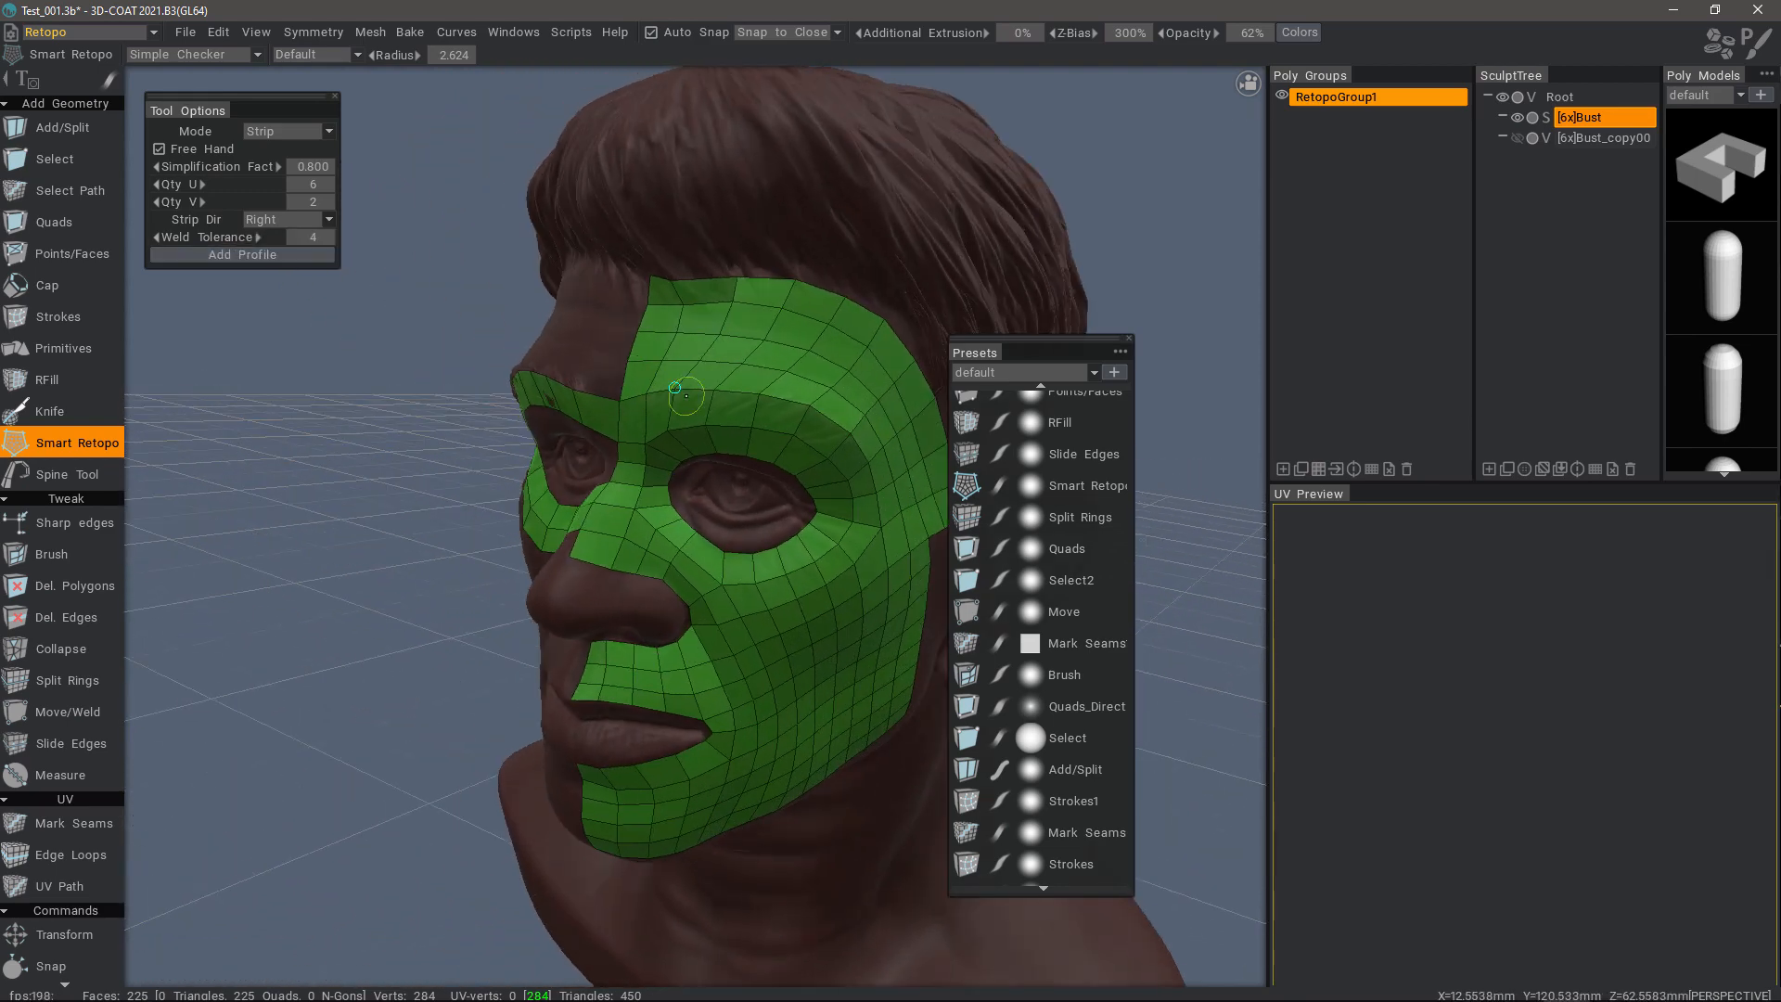
pyautogui.moveTo(681, 392); pyautogui.dragTo(698, 818)
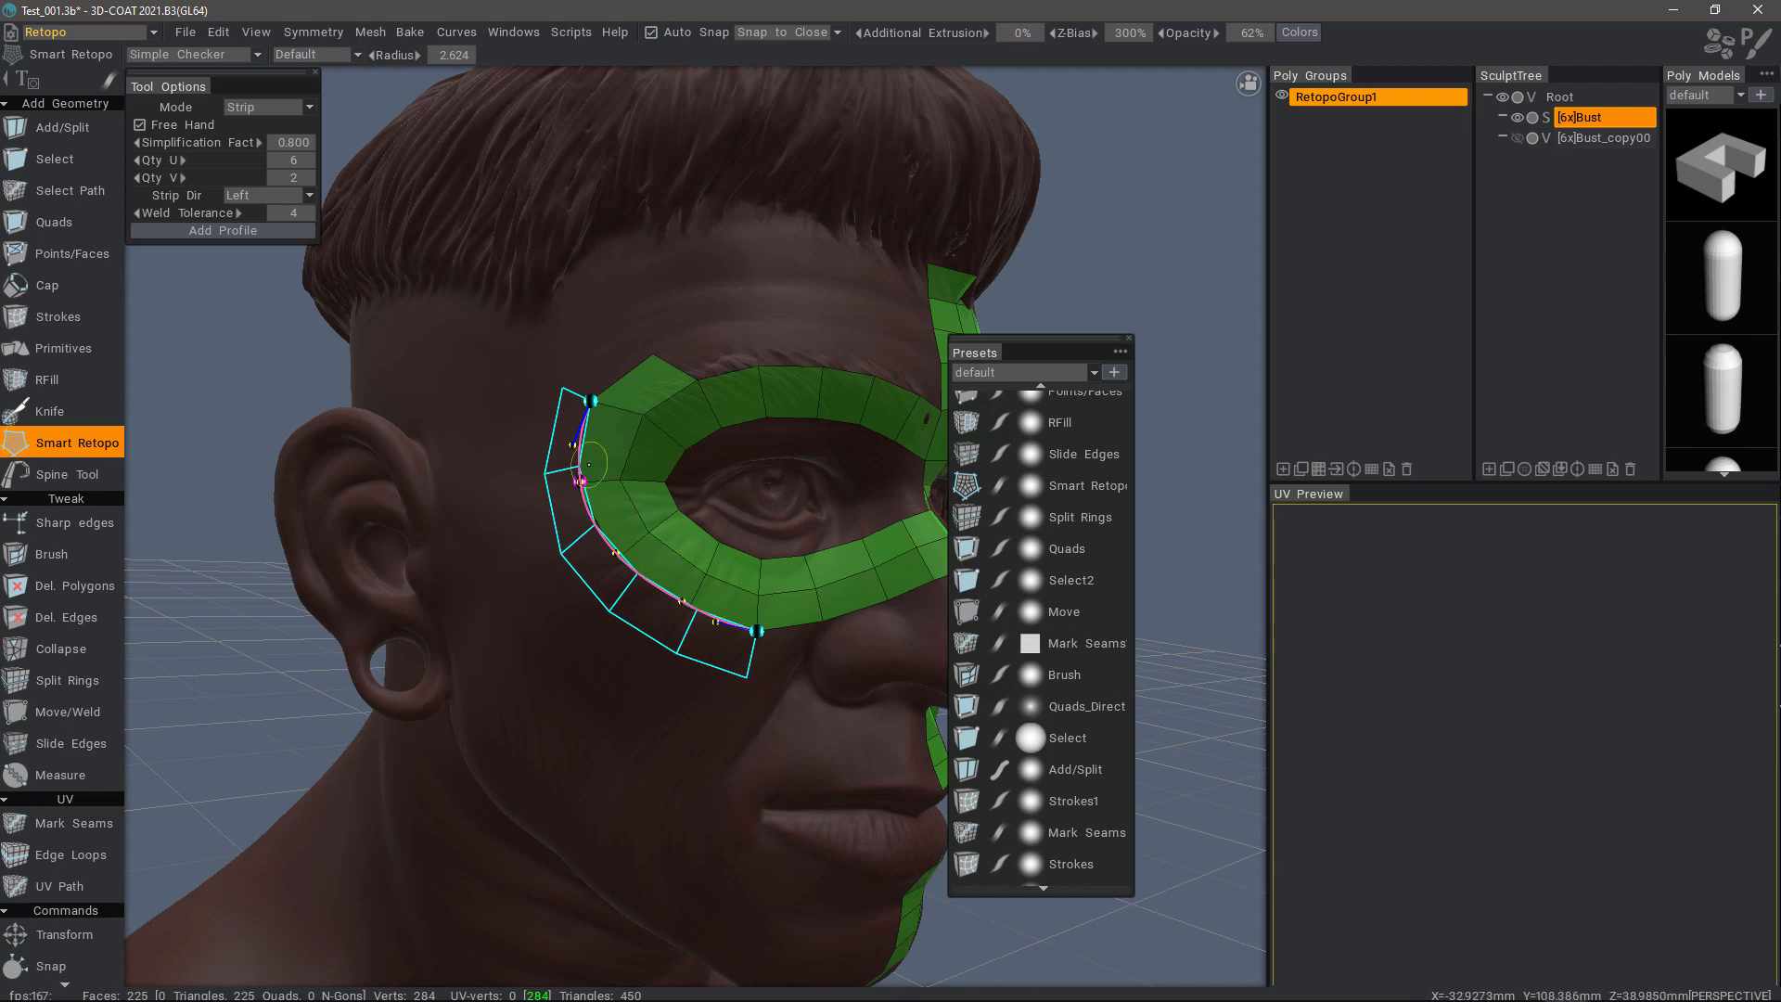
pyautogui.moveTo(400, 293)
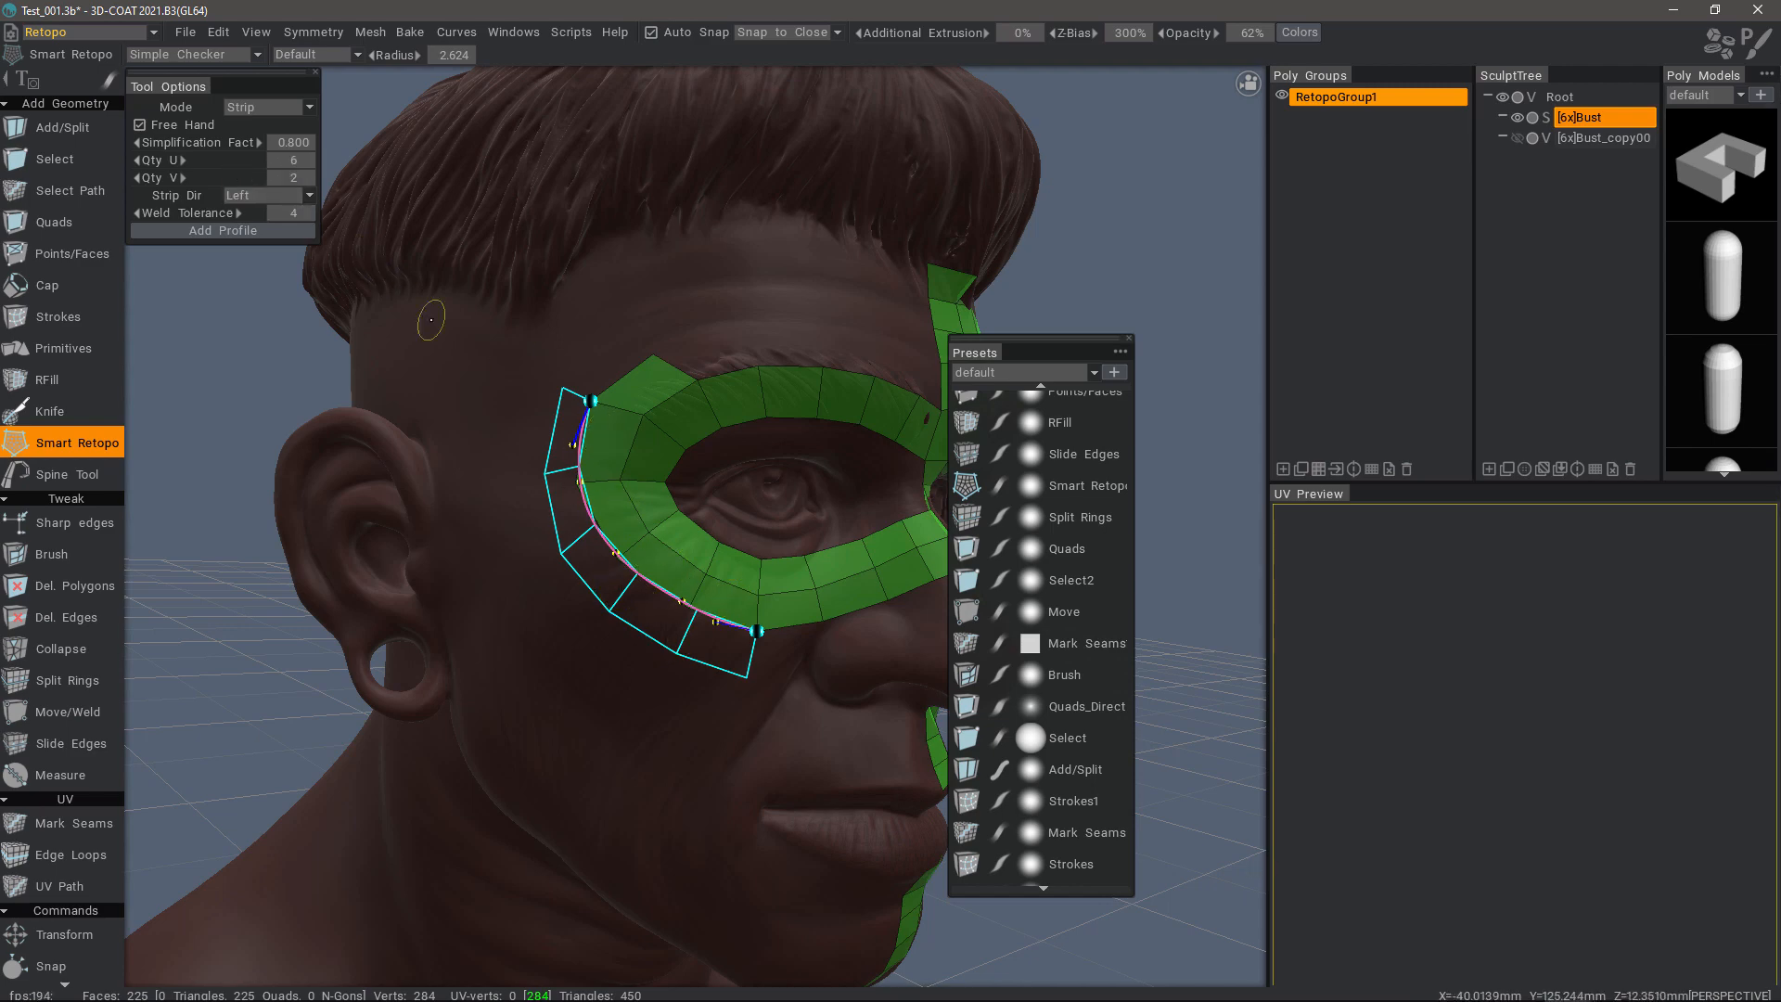
pyautogui.moveTo(444, 425)
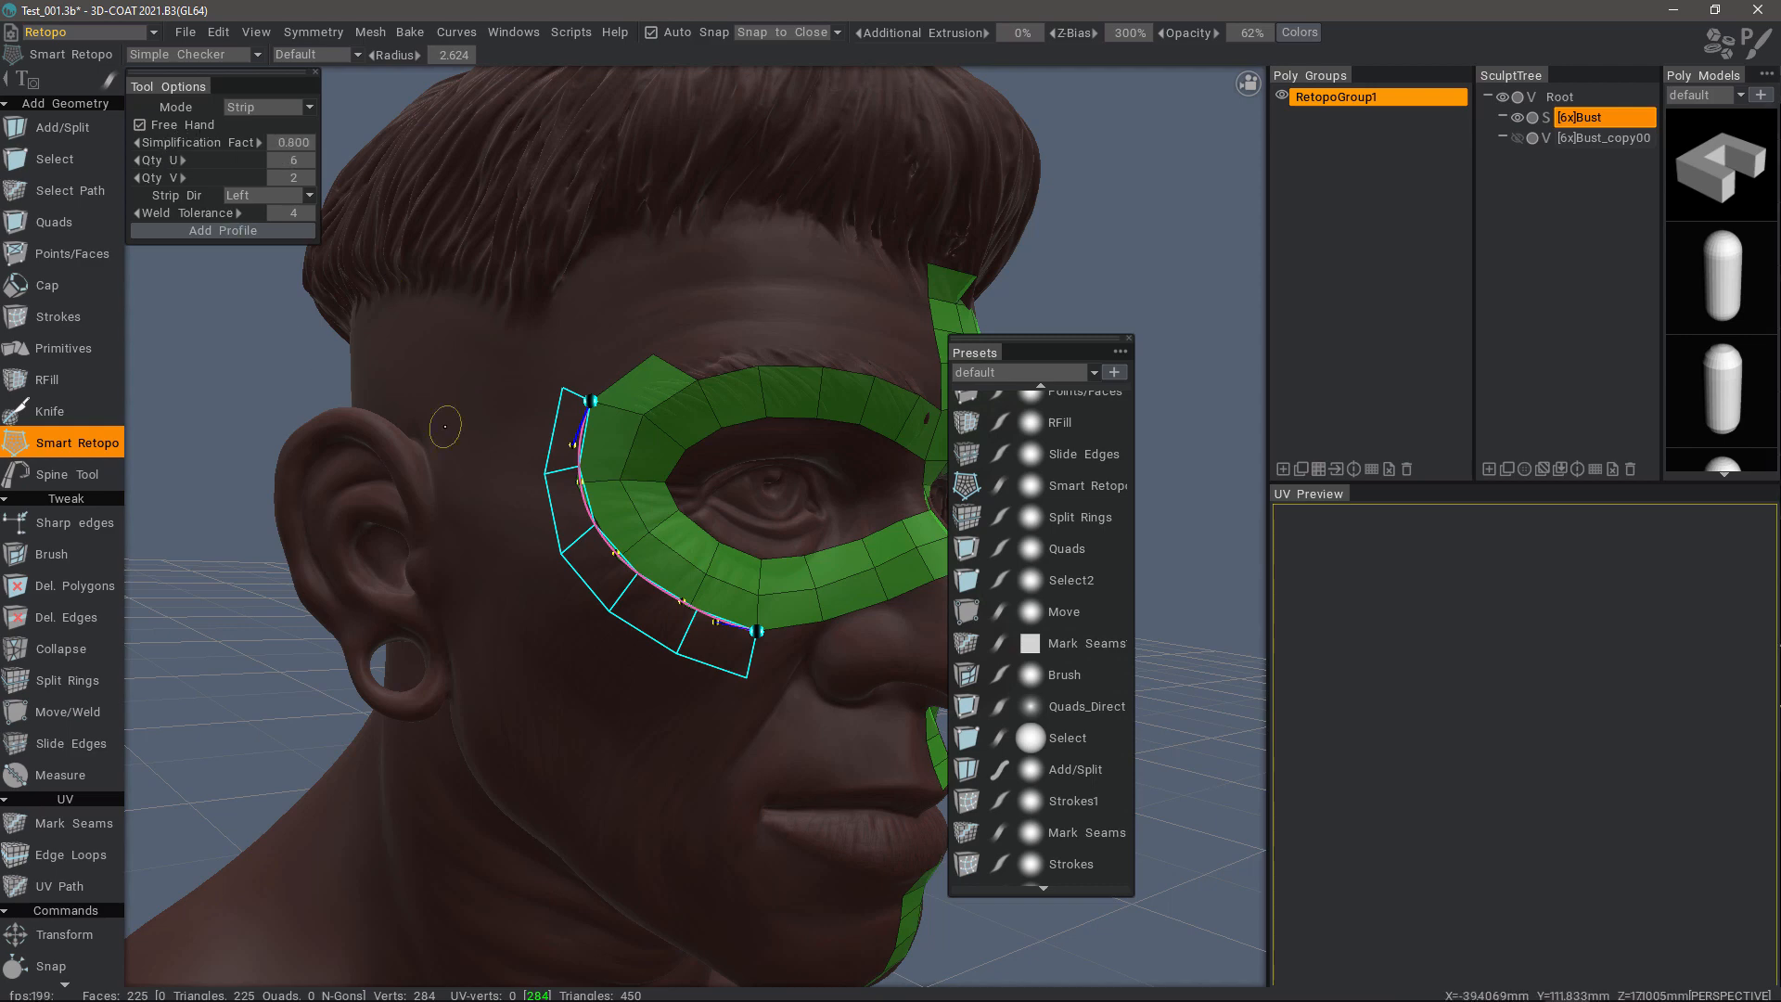
pyautogui.moveTo(642, 582)
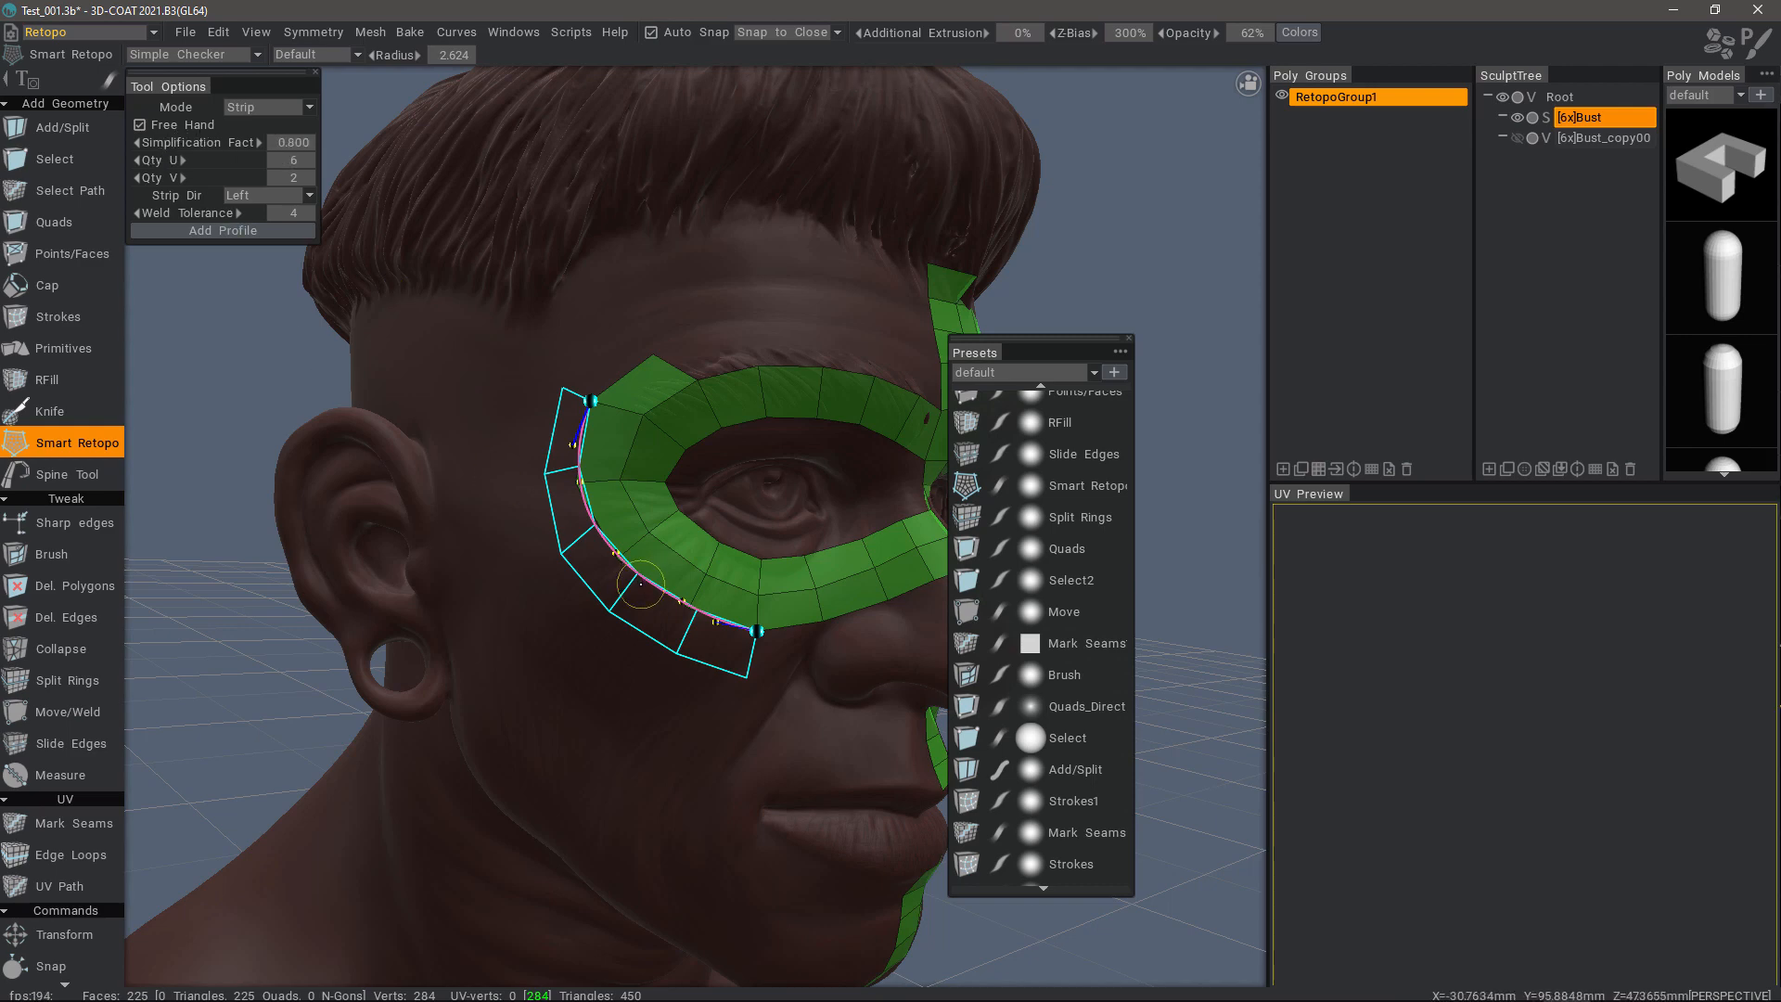
# Step: Commit the freehand strip along the eye ring's outer edge toward the cheek
pyautogui.press('z')
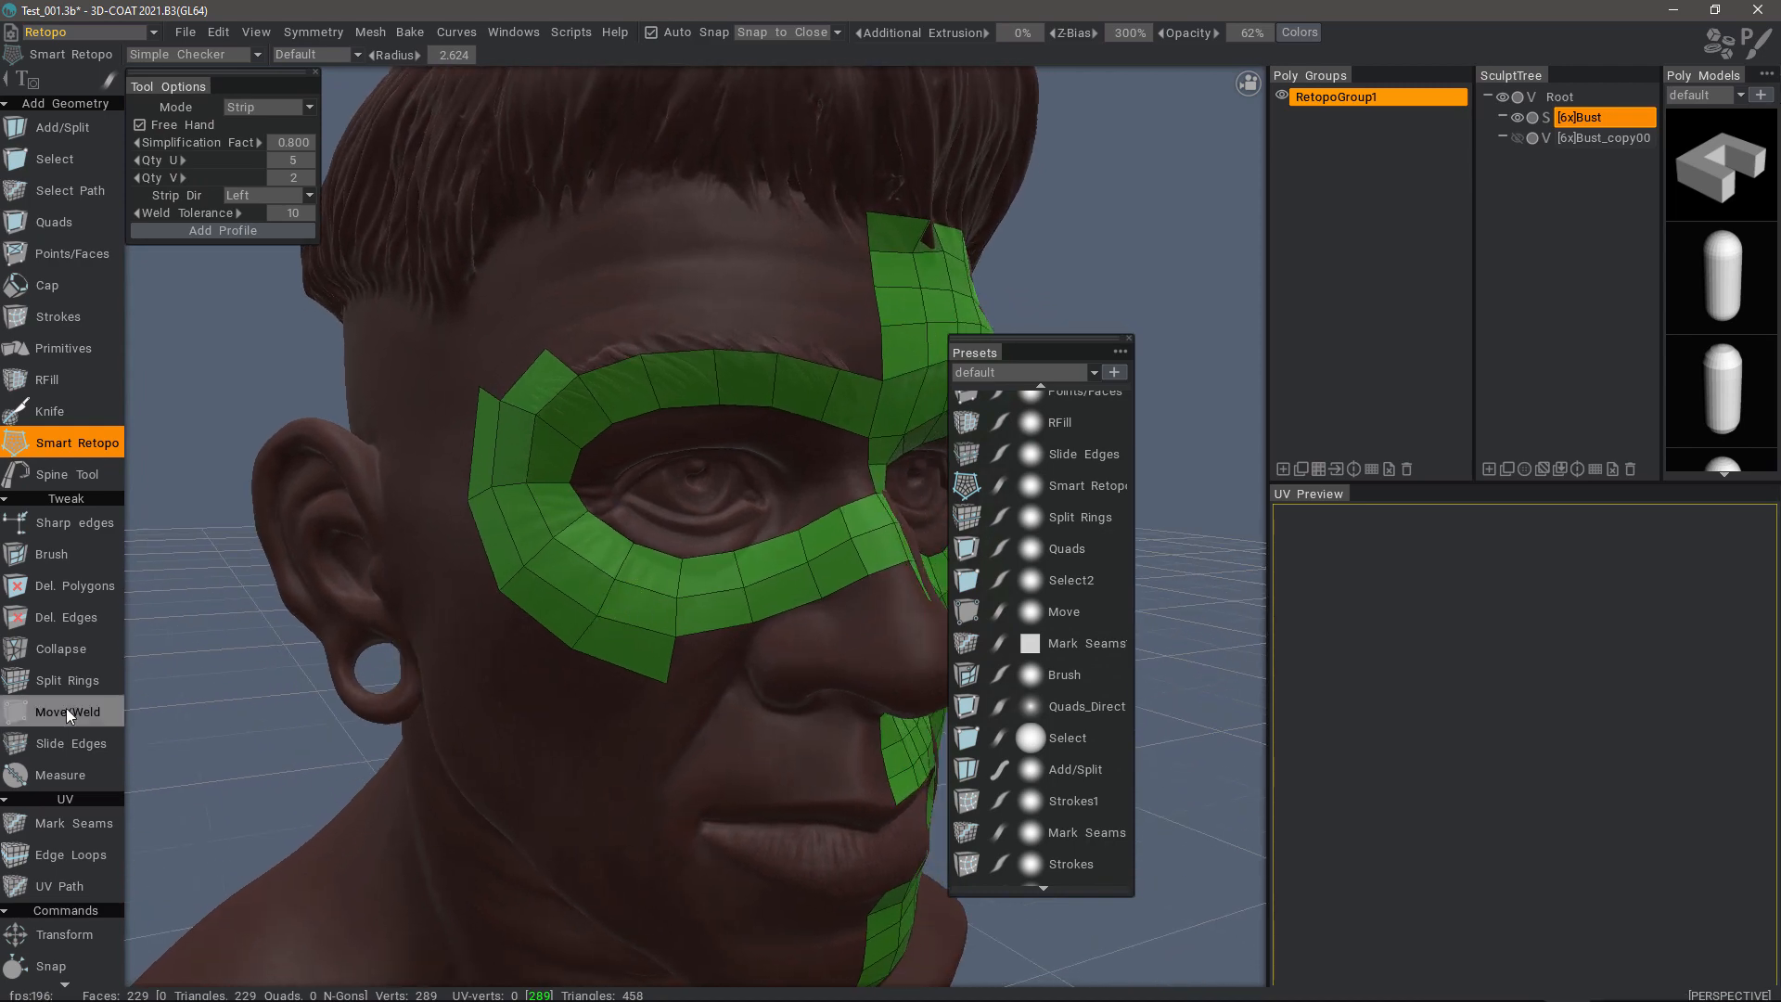
pyautogui.moveTo(65, 711)
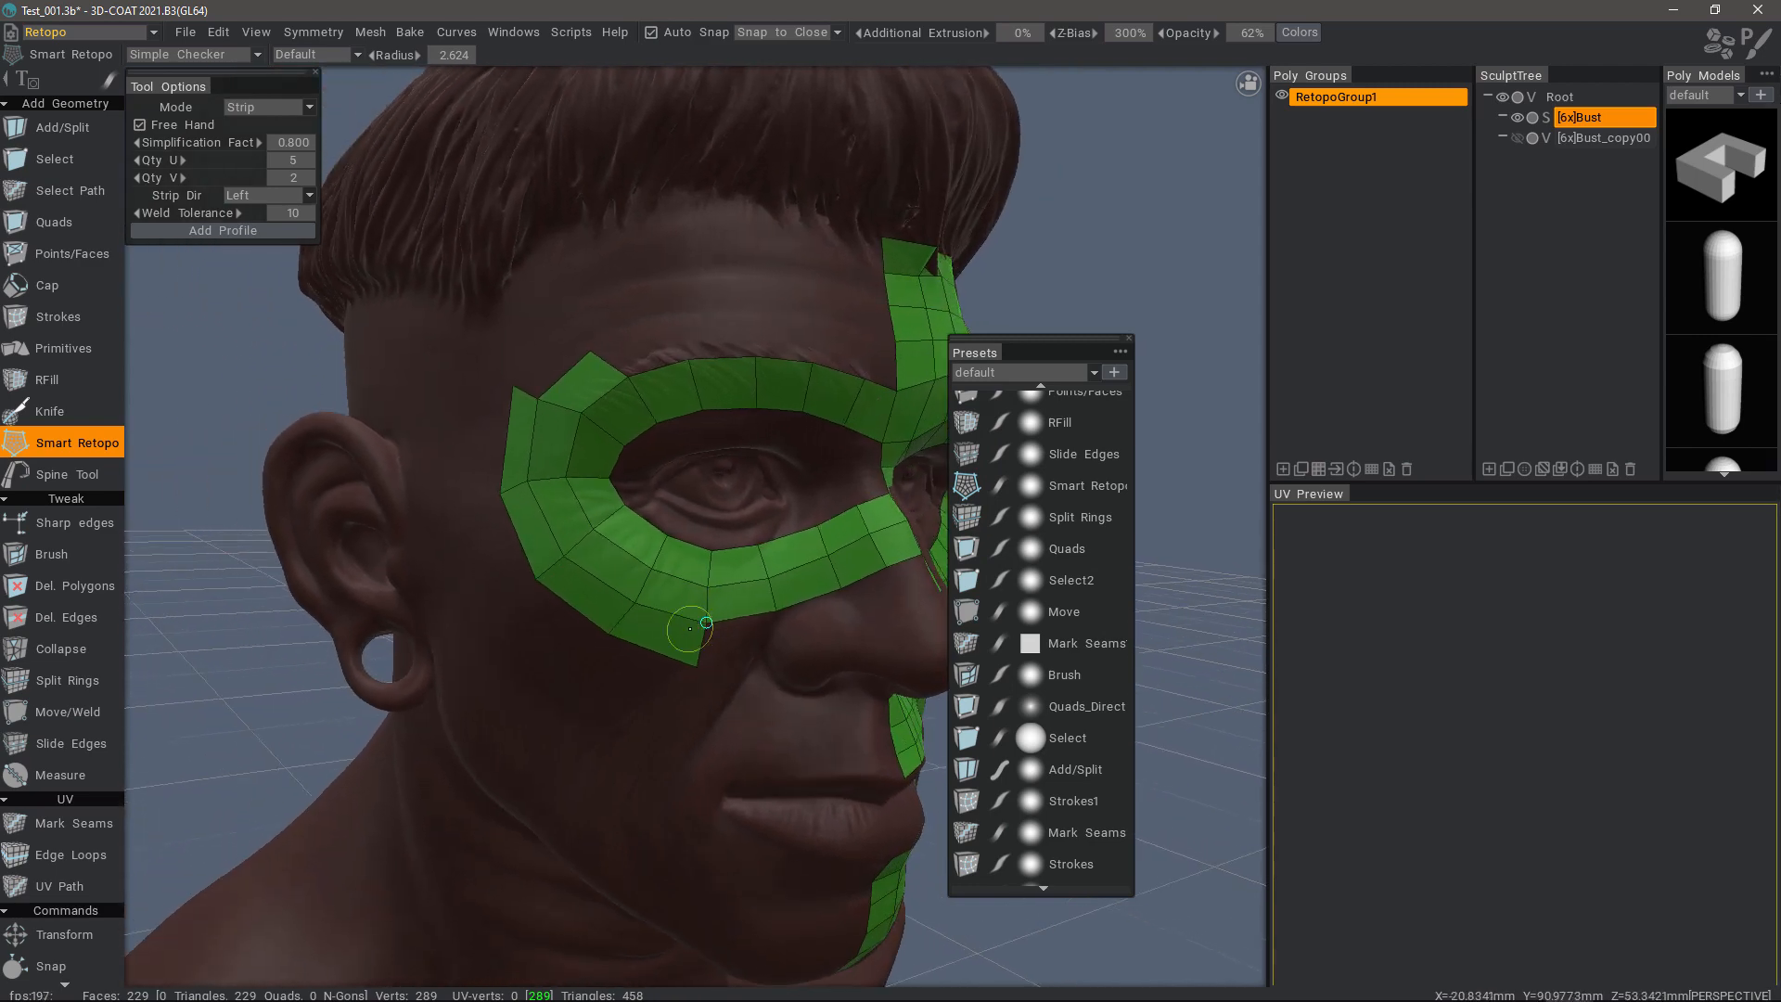
# Step: Undo the outer strip and commit a redrawn one welded onto the eye ring
pyautogui.press('ctrl+z')
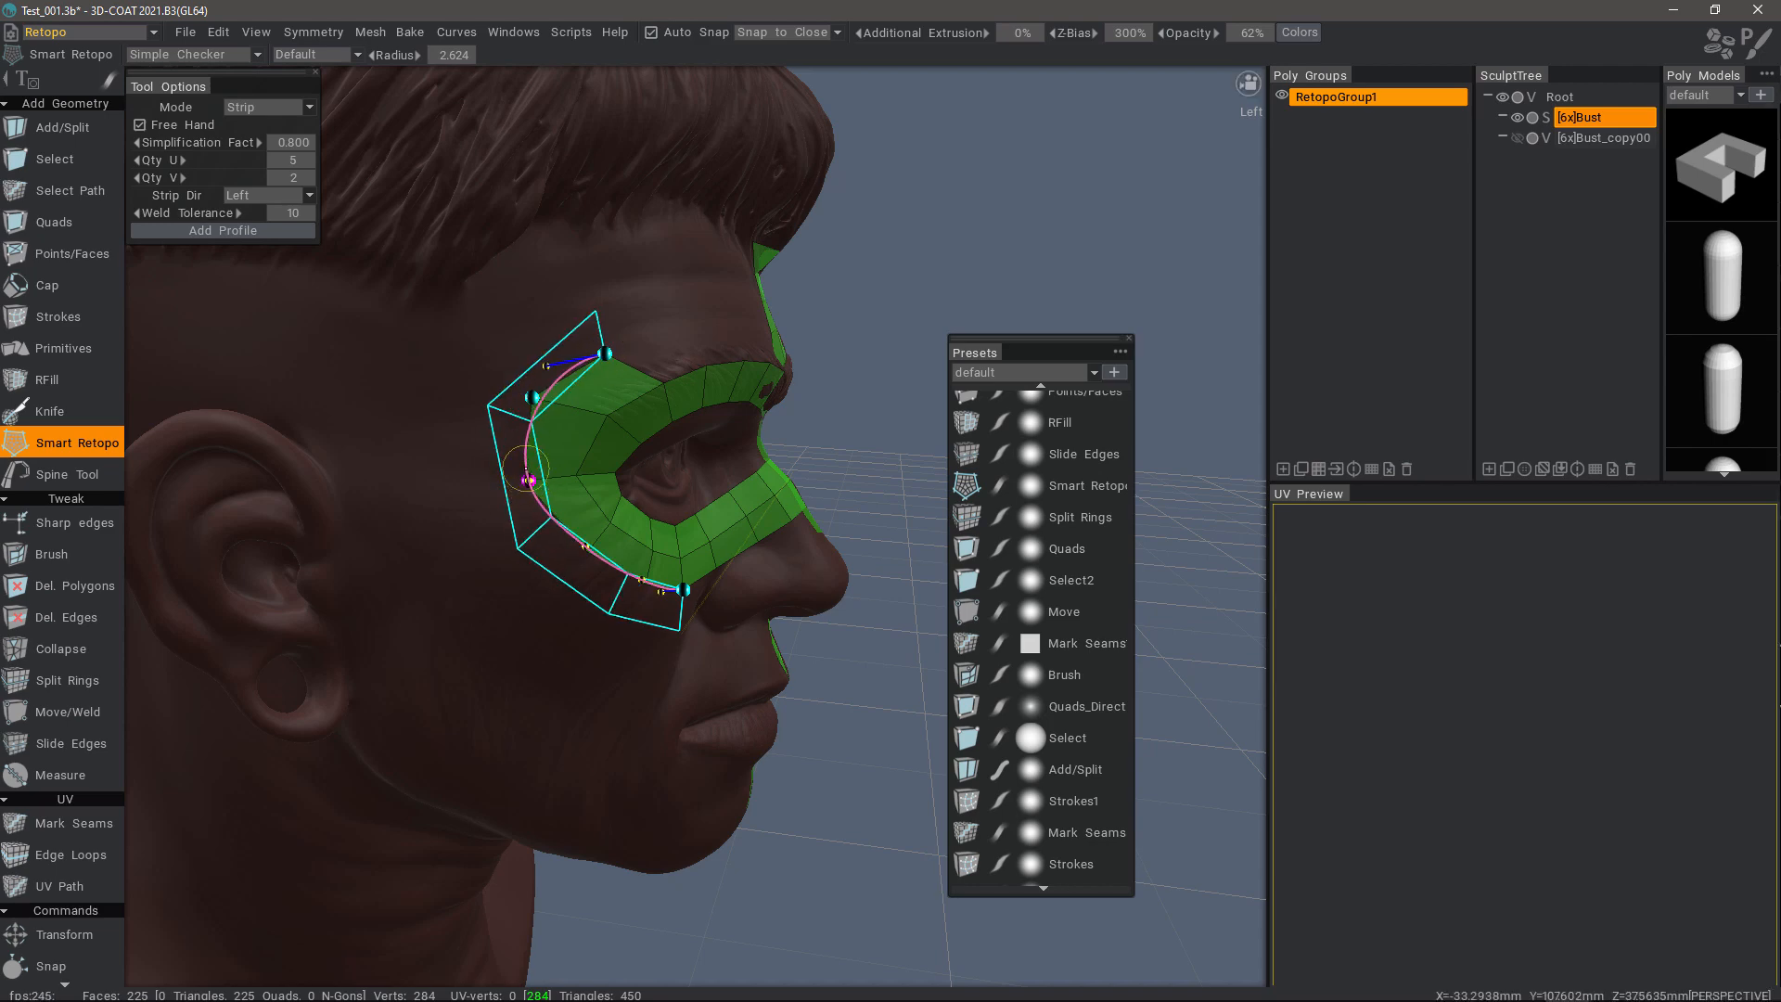
pyautogui.press('ctrl+a')
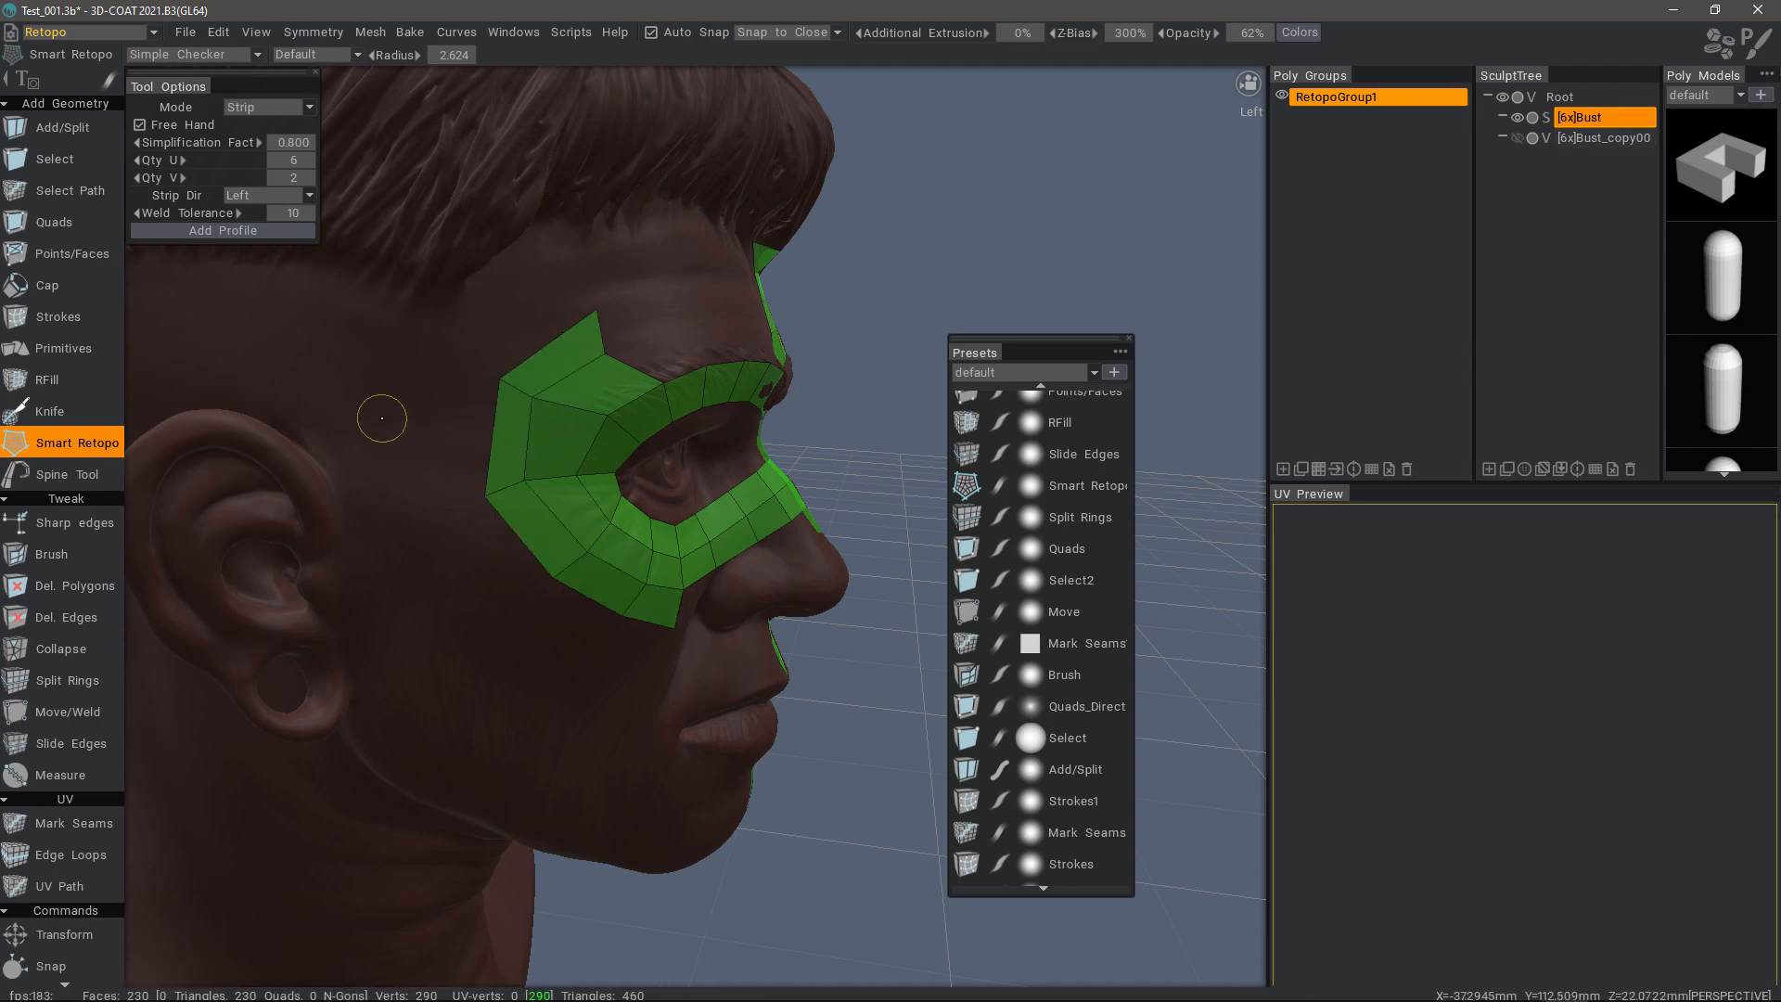
pyautogui.click(1064, 612)
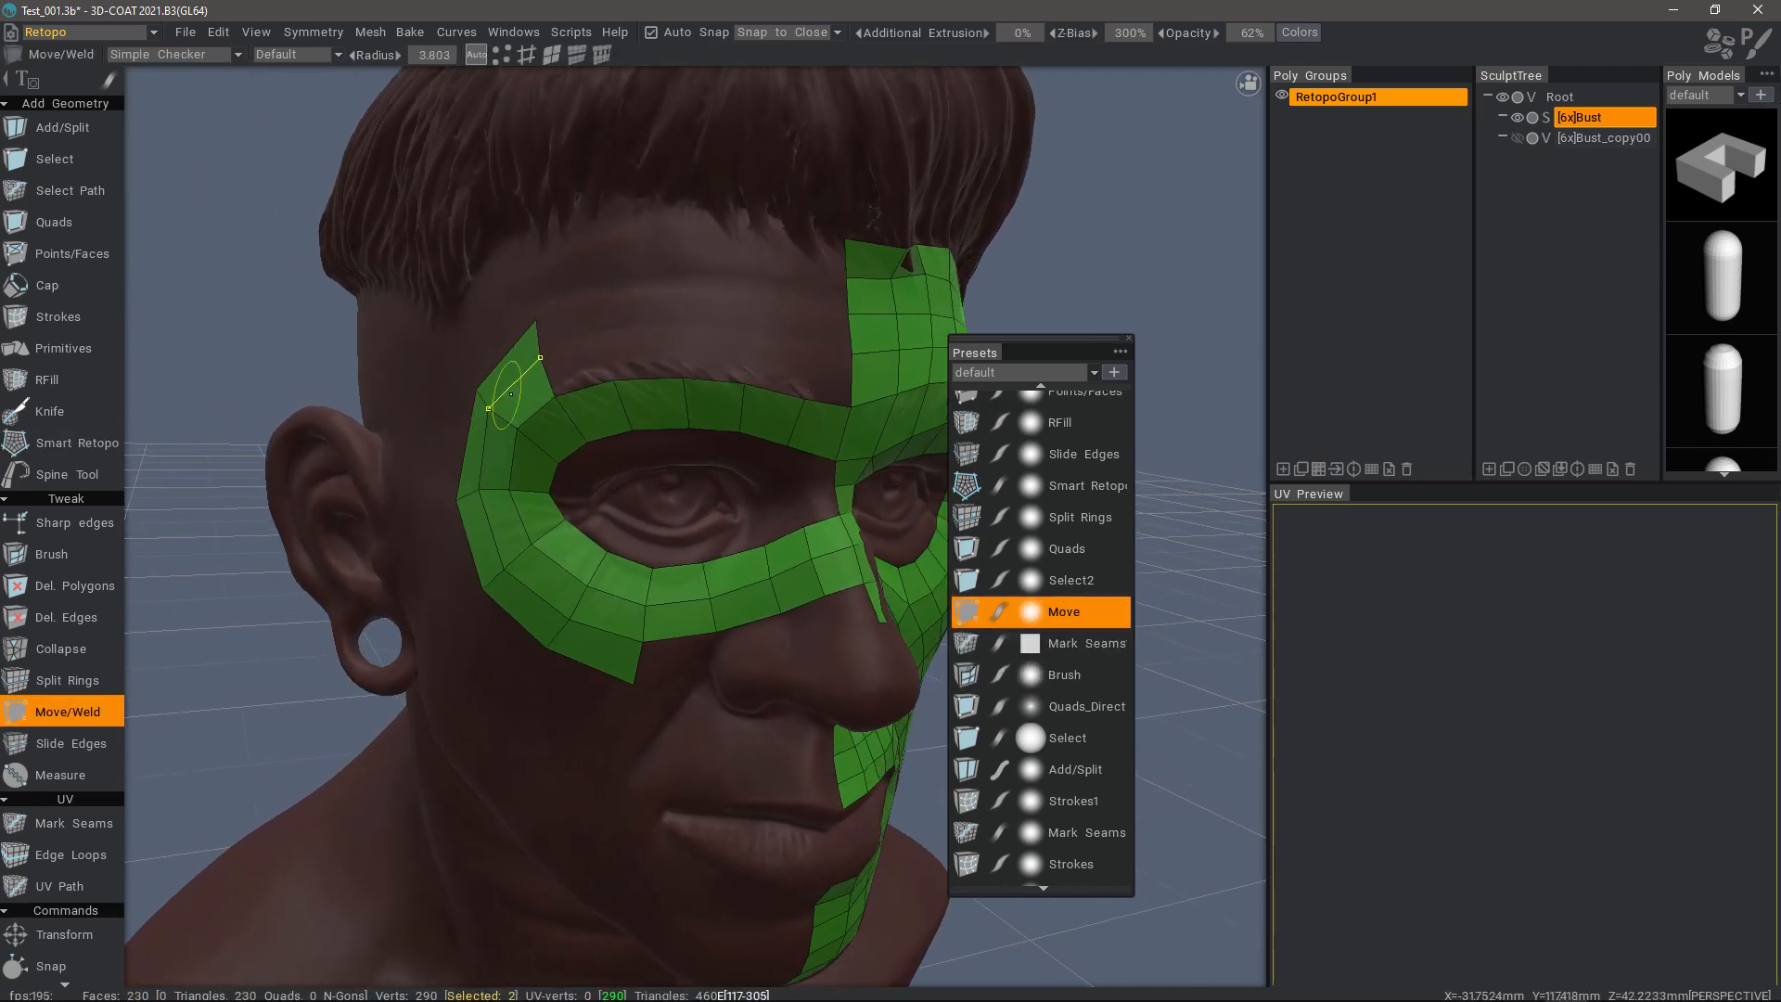
# Step: Loft a quad patch from the eye ring's top edge to the forehead, reaching 240 faces
pyautogui.click(76, 441)
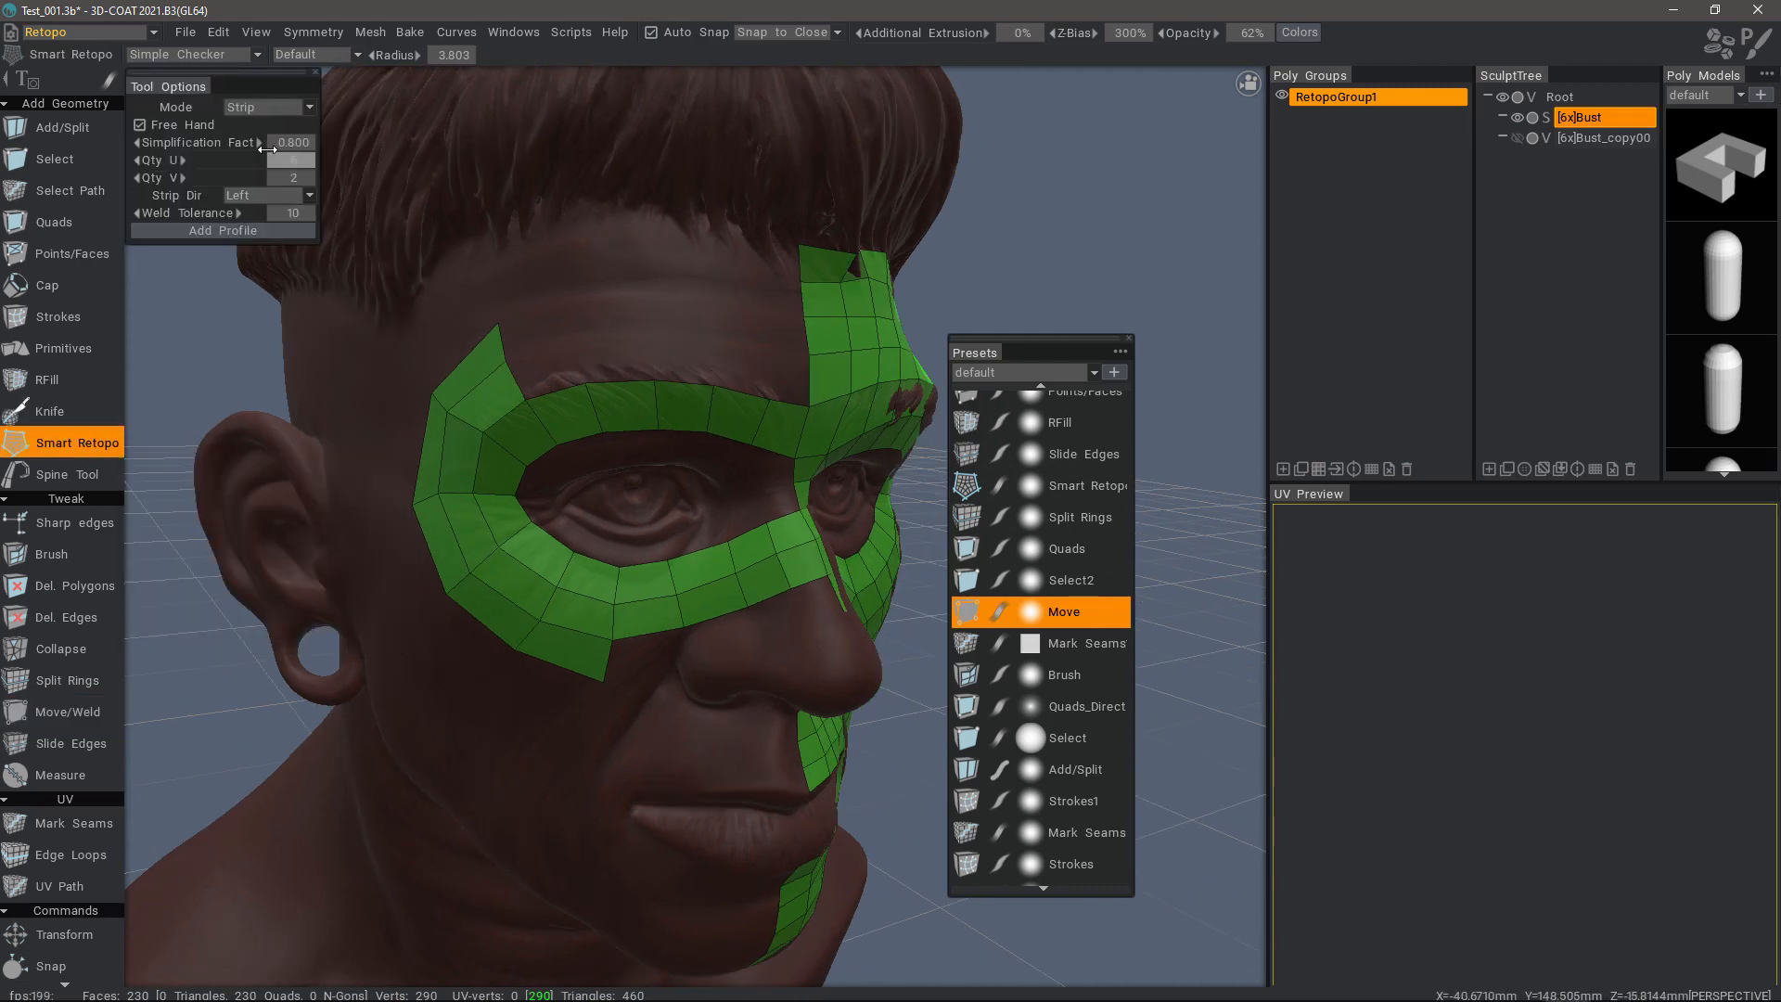
pyautogui.click(268, 106)
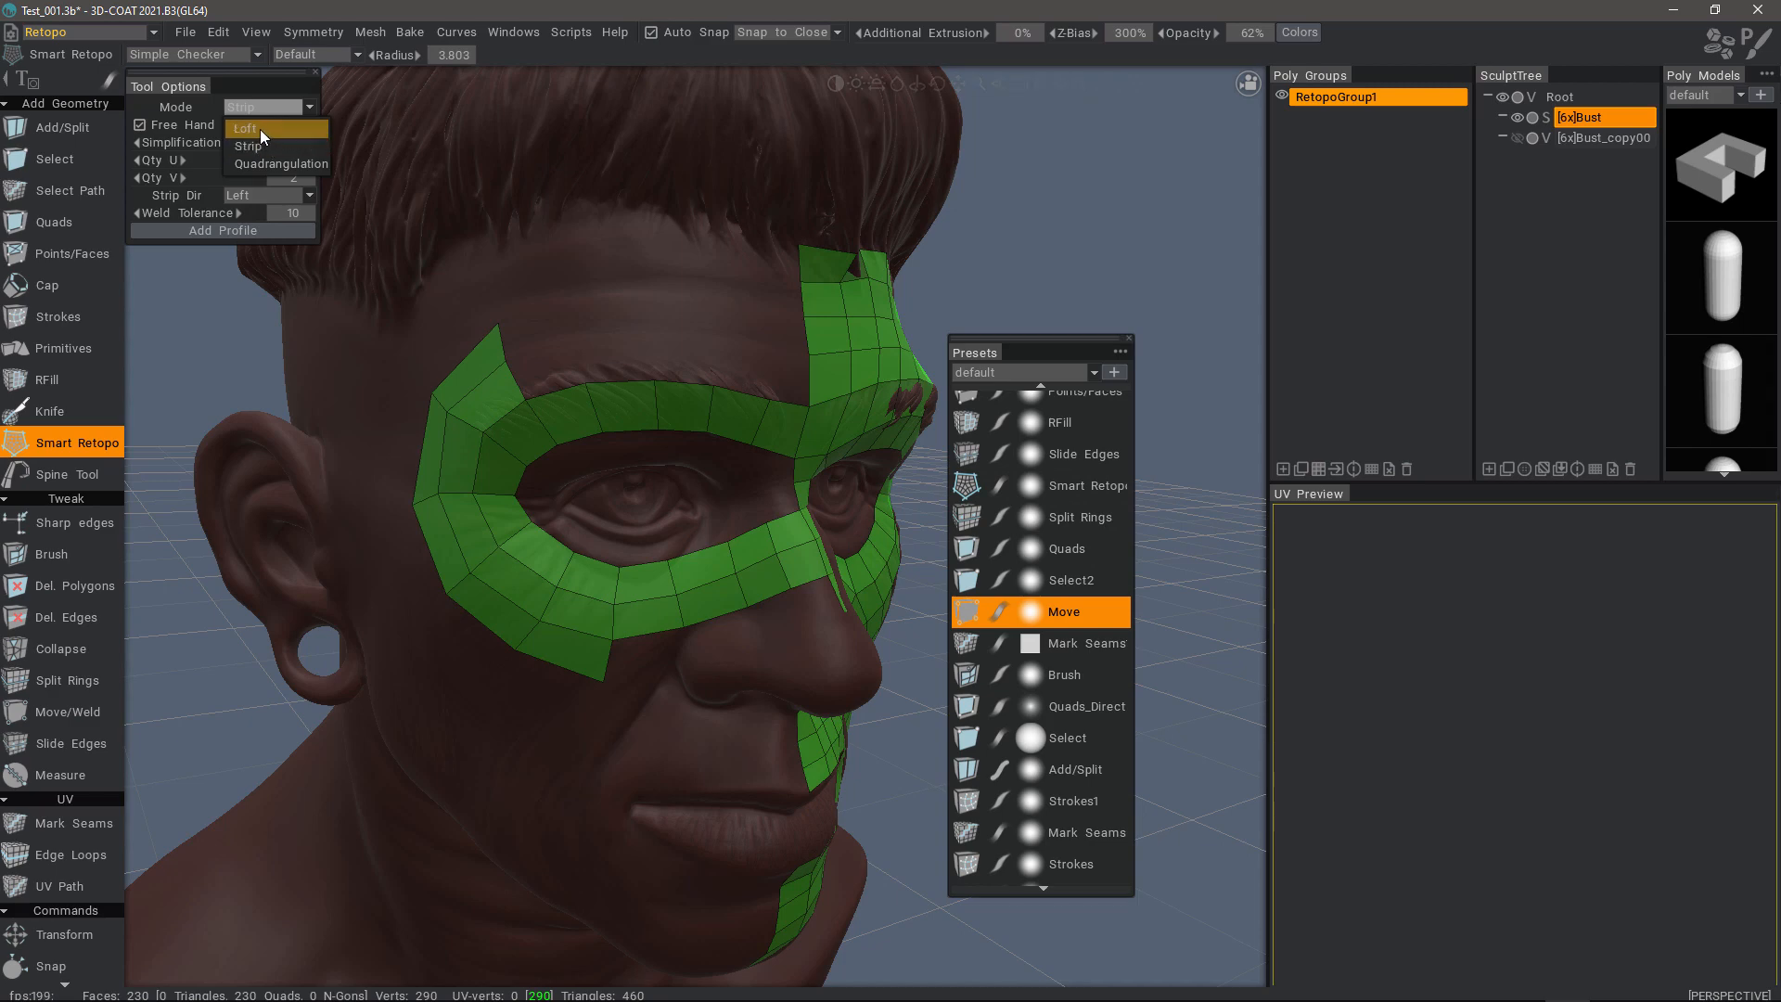
pyautogui.click(247, 127)
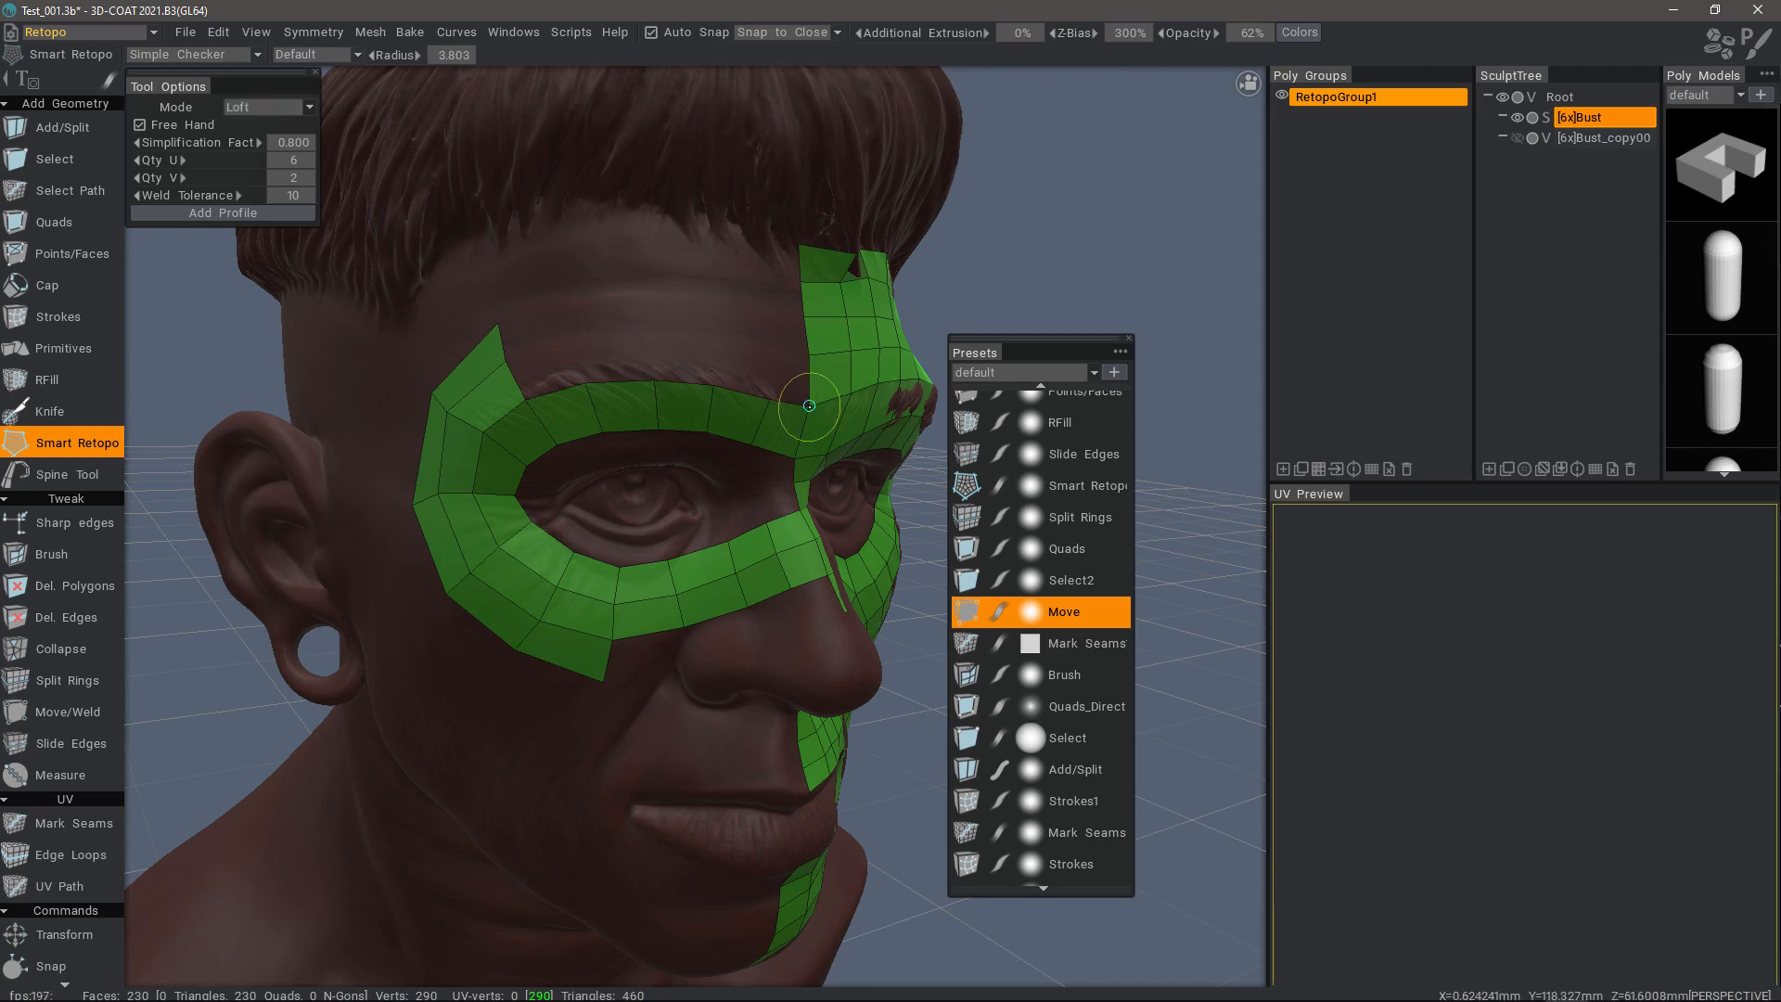
pyautogui.moveTo(526, 399)
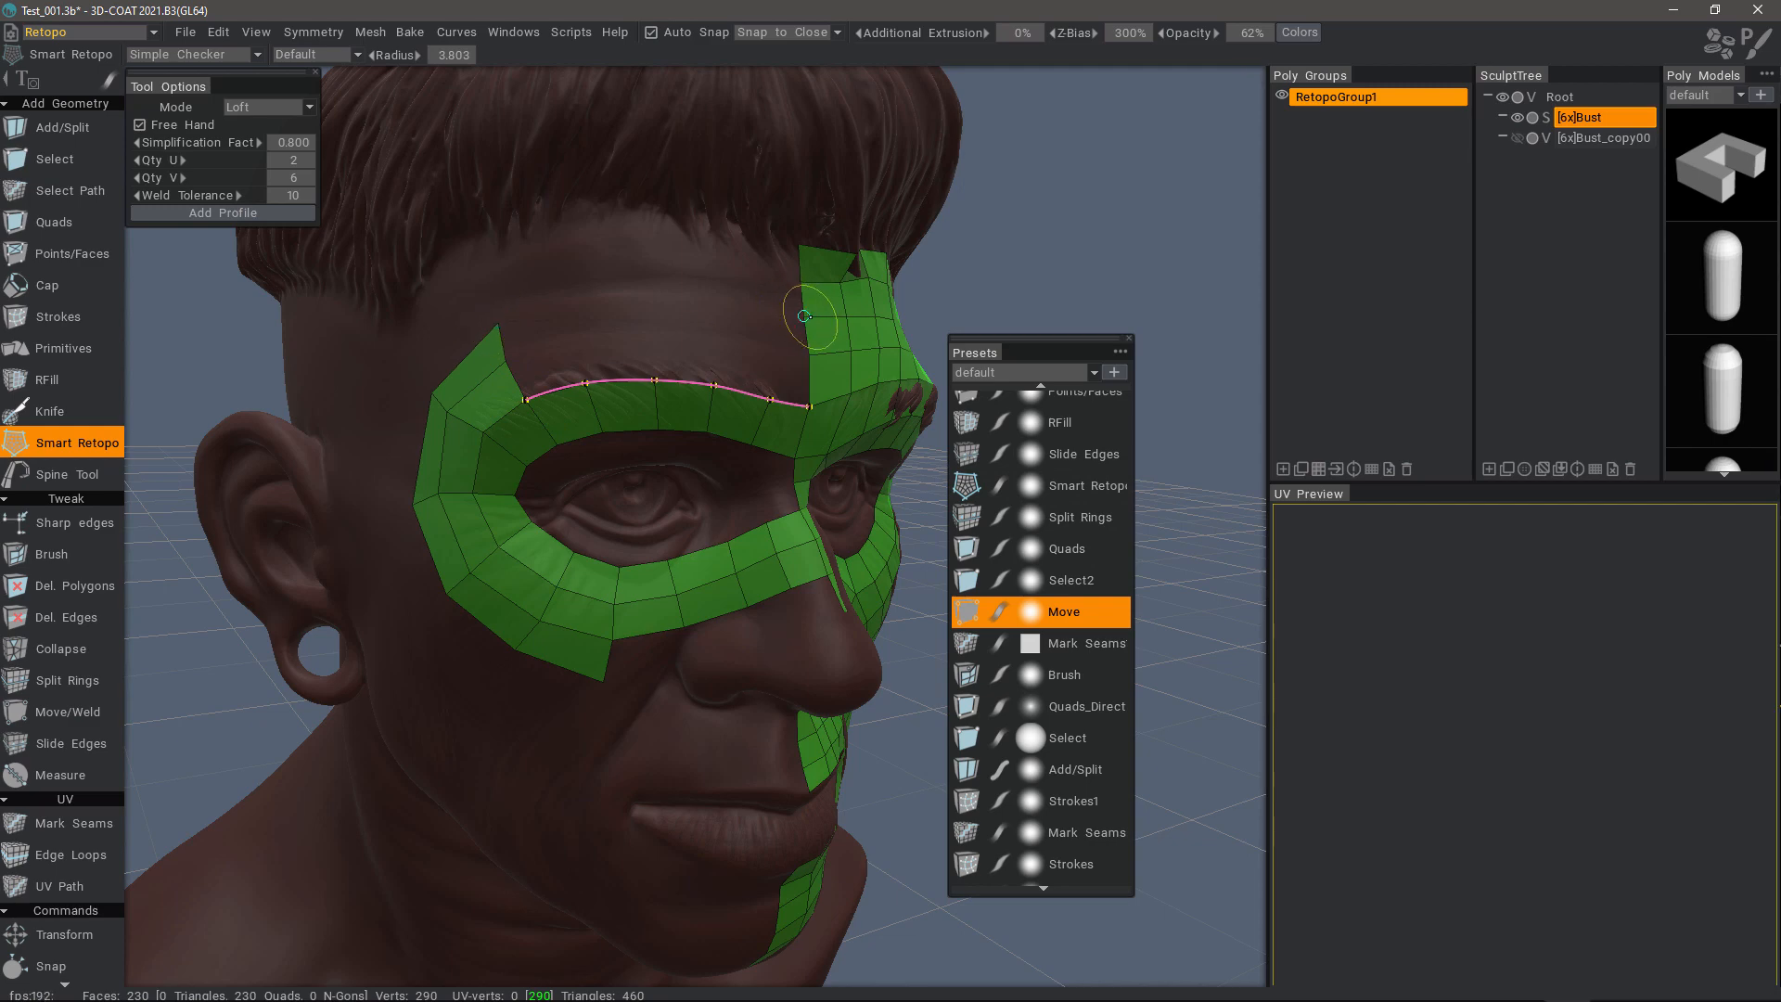
pyautogui.moveTo(805, 315); pyautogui.dragTo(497, 322)
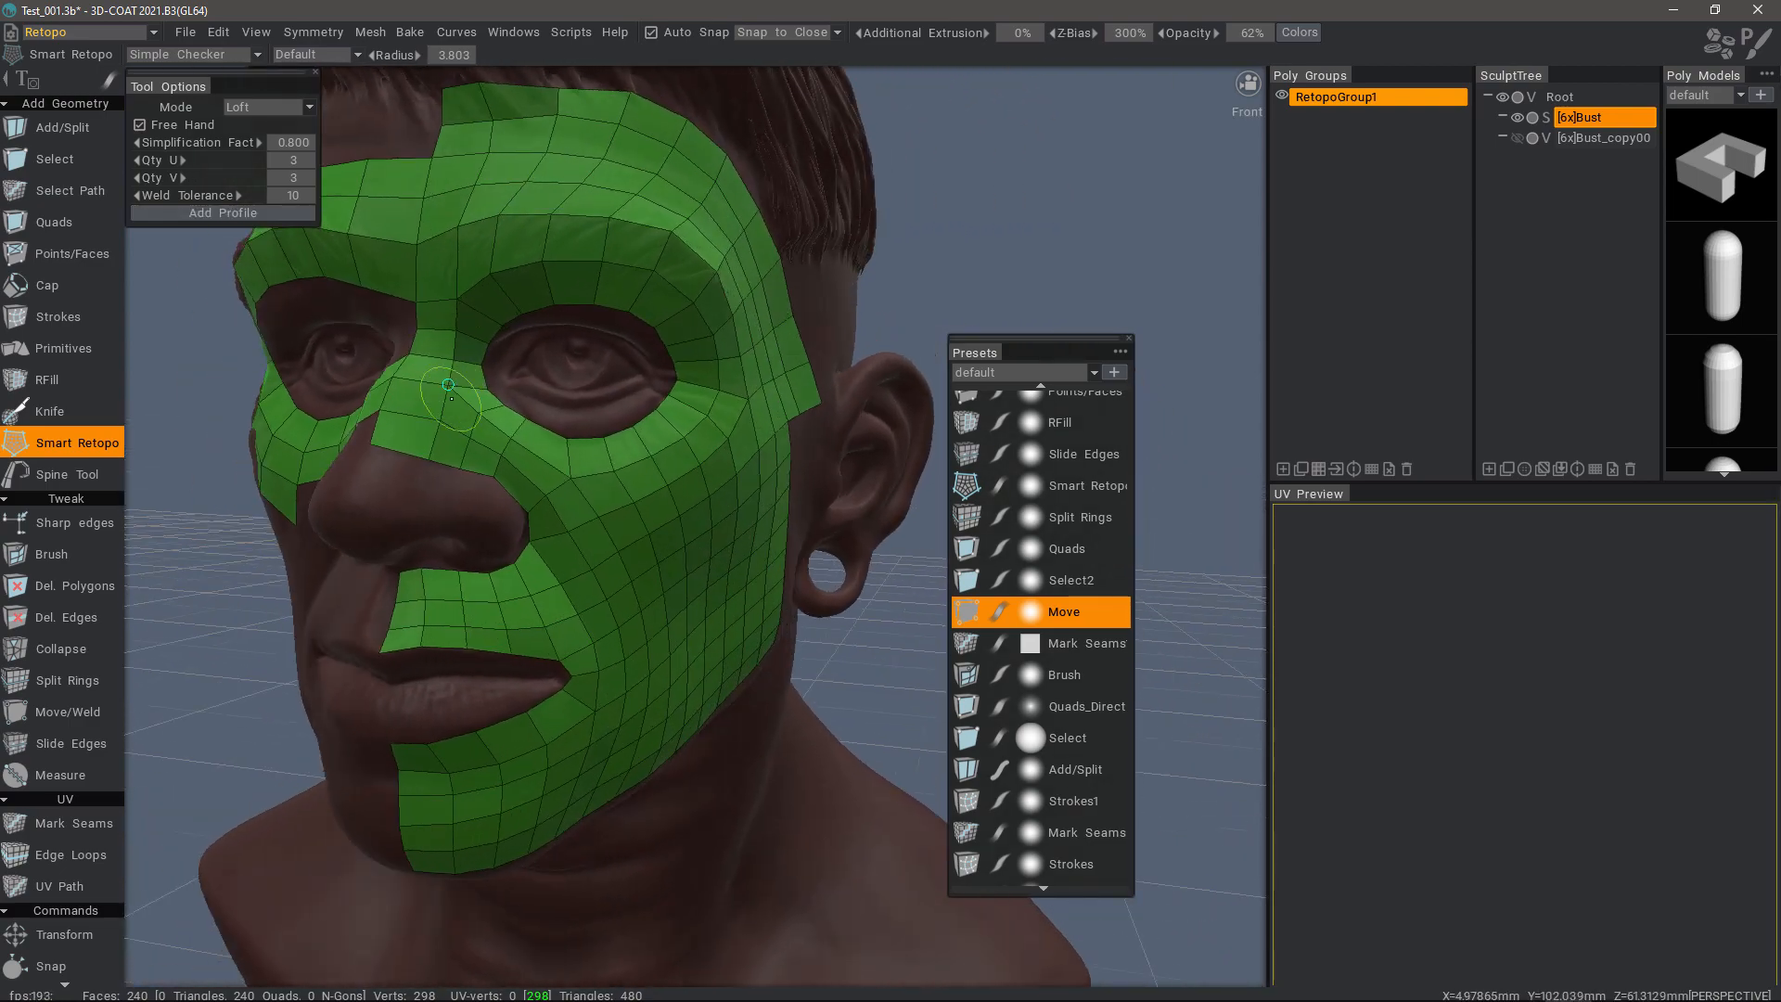
pyautogui.moveTo(449, 392); pyautogui.dragTo(758, 587)
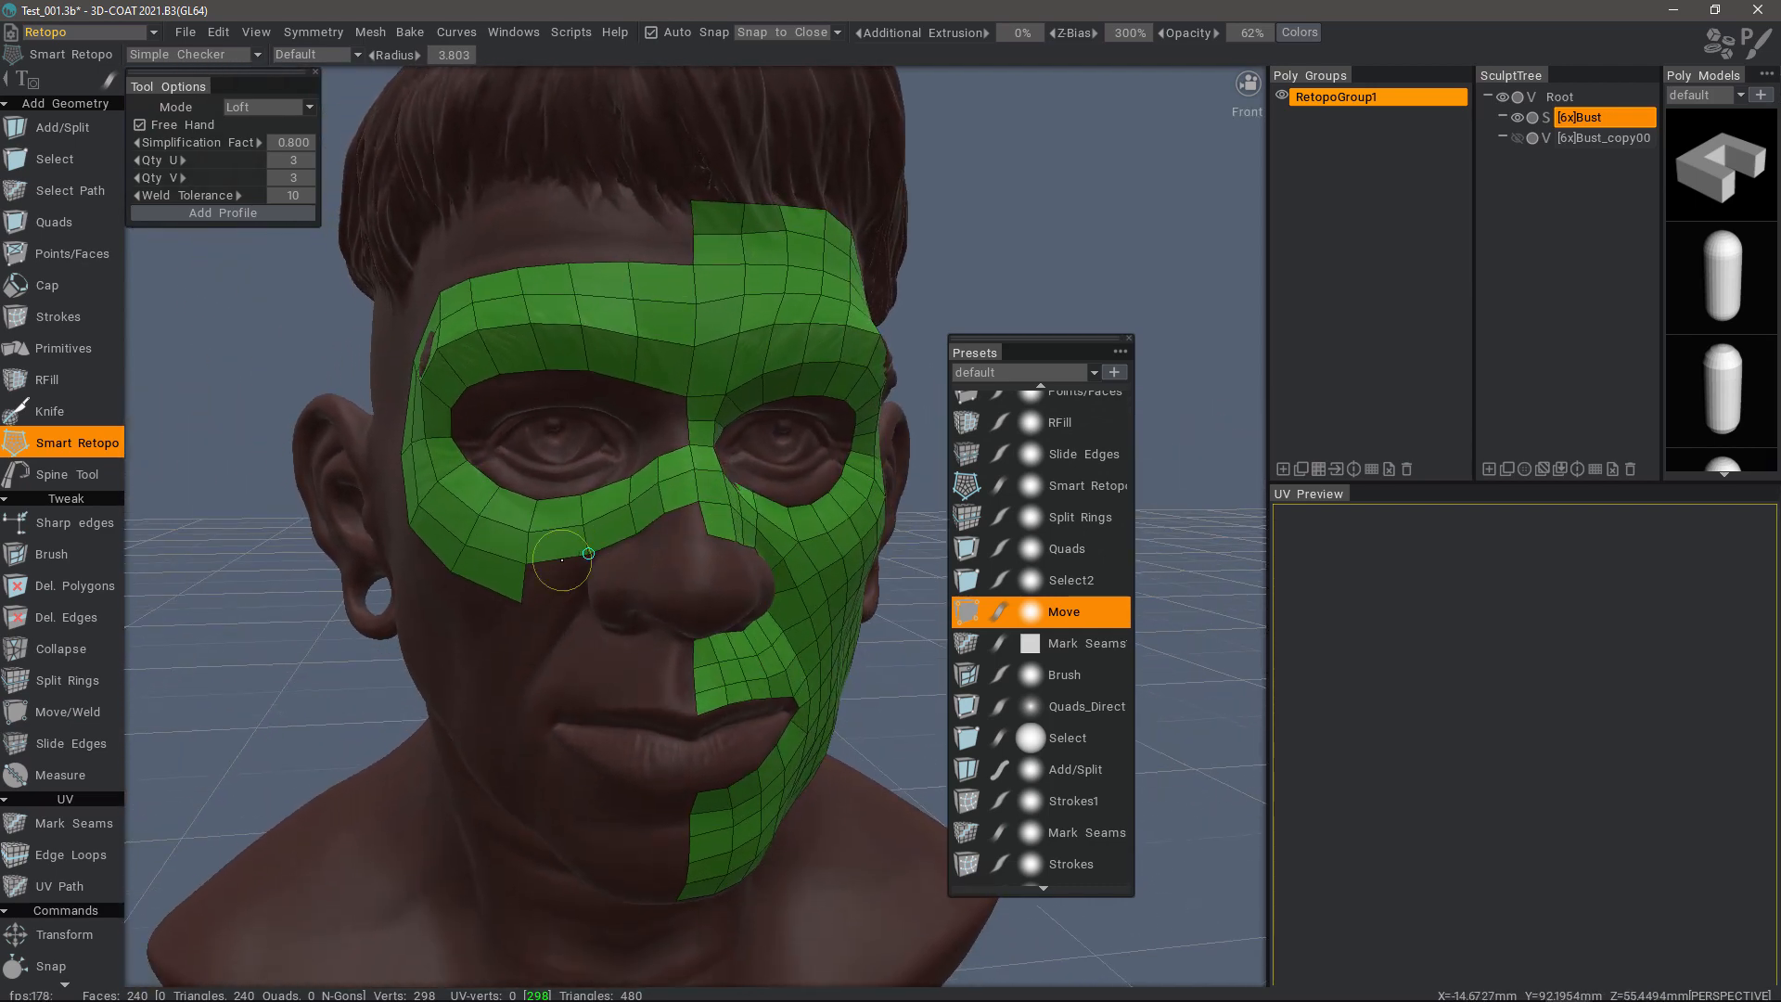
pyautogui.moveTo(517, 674)
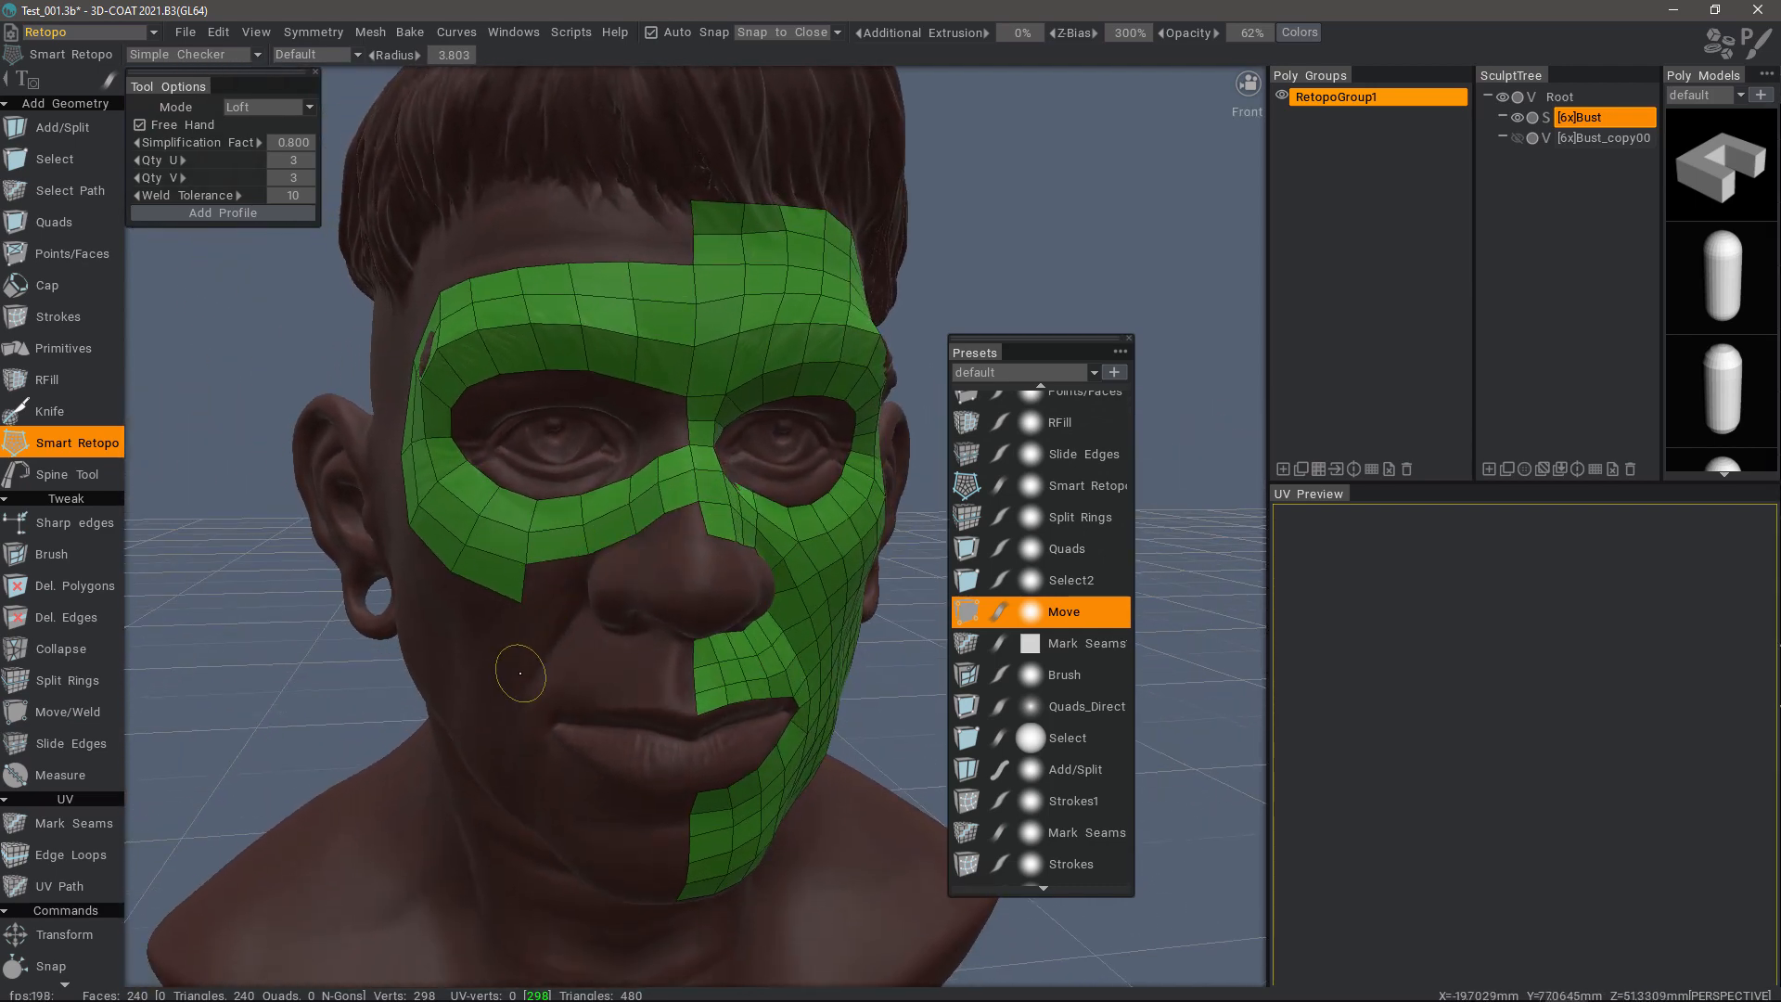